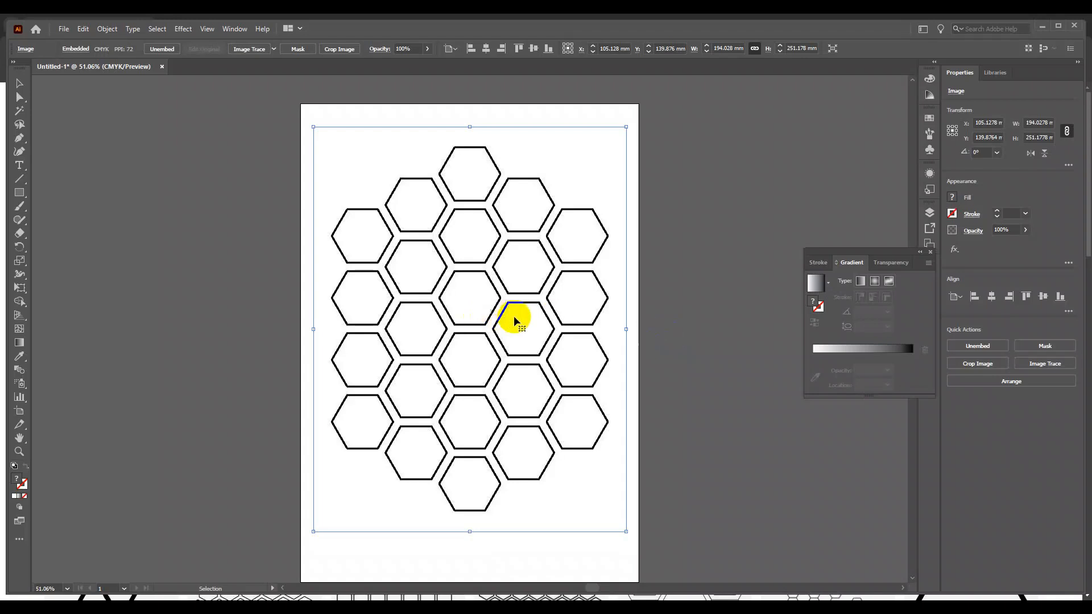
Drag the embedded honeycomb reference image off the page to the left.
left_click_drag(516, 320, 521, 301)
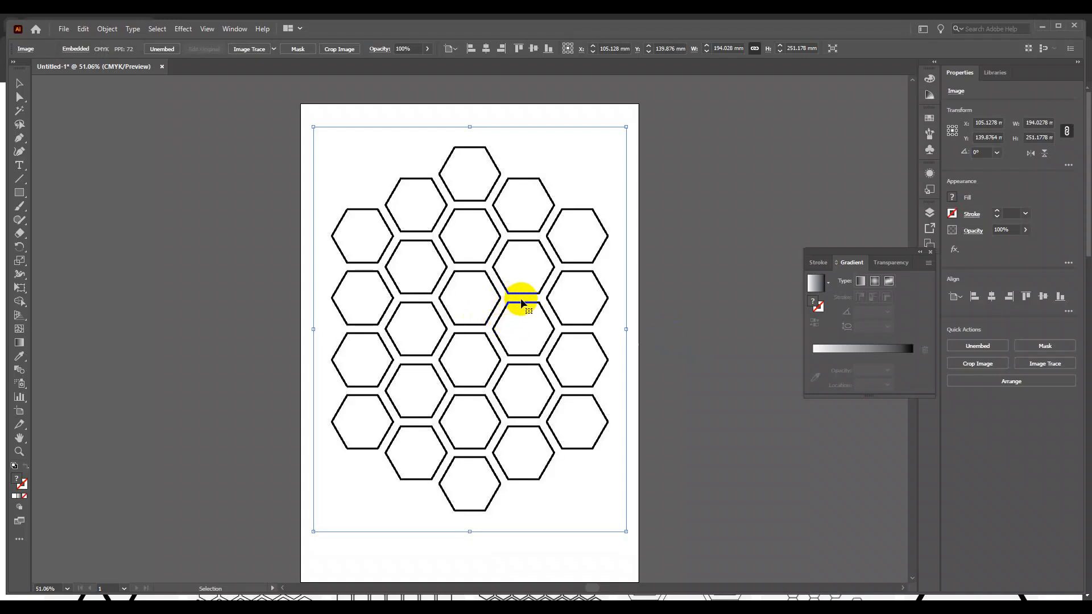
left_click_drag(519, 300, 557, 324)
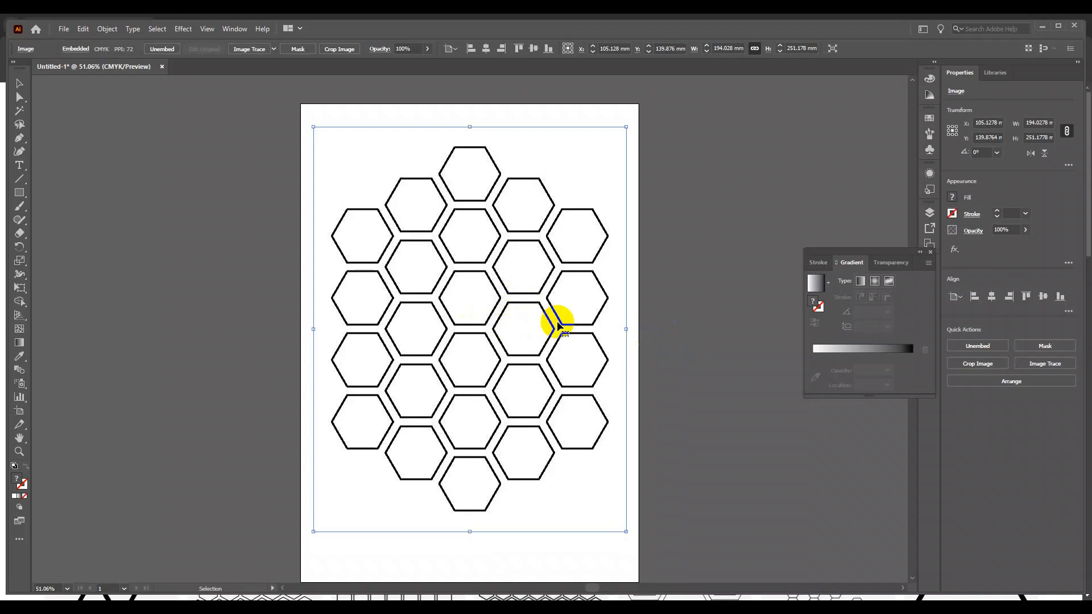
left_click_drag(557, 327, 470, 327)
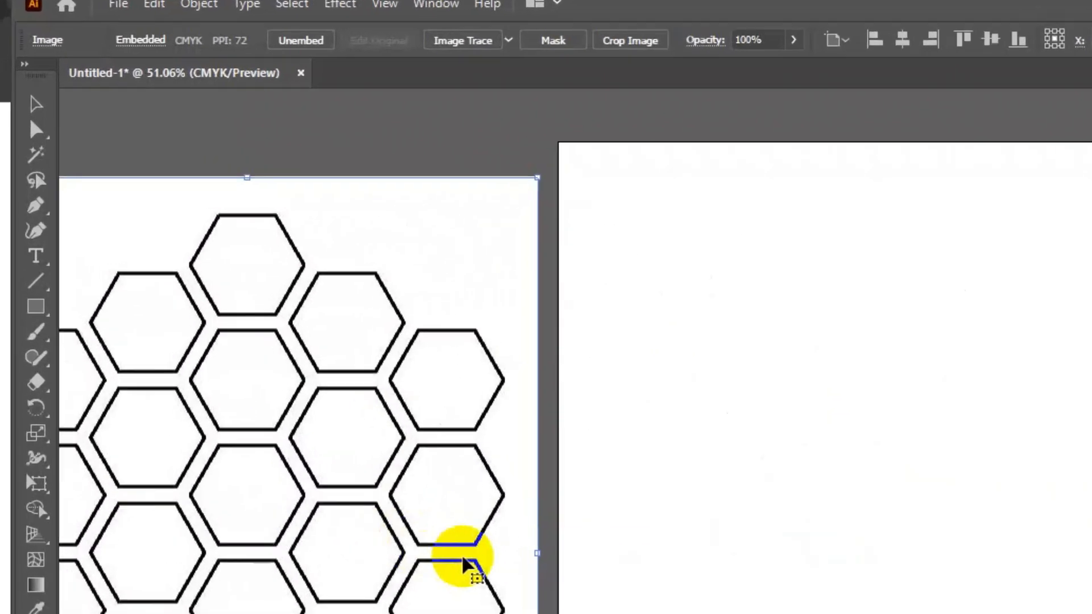
Draw a small upright hexagon with the Polygon tool, adjusting it to its final size.
left_click(36, 306)
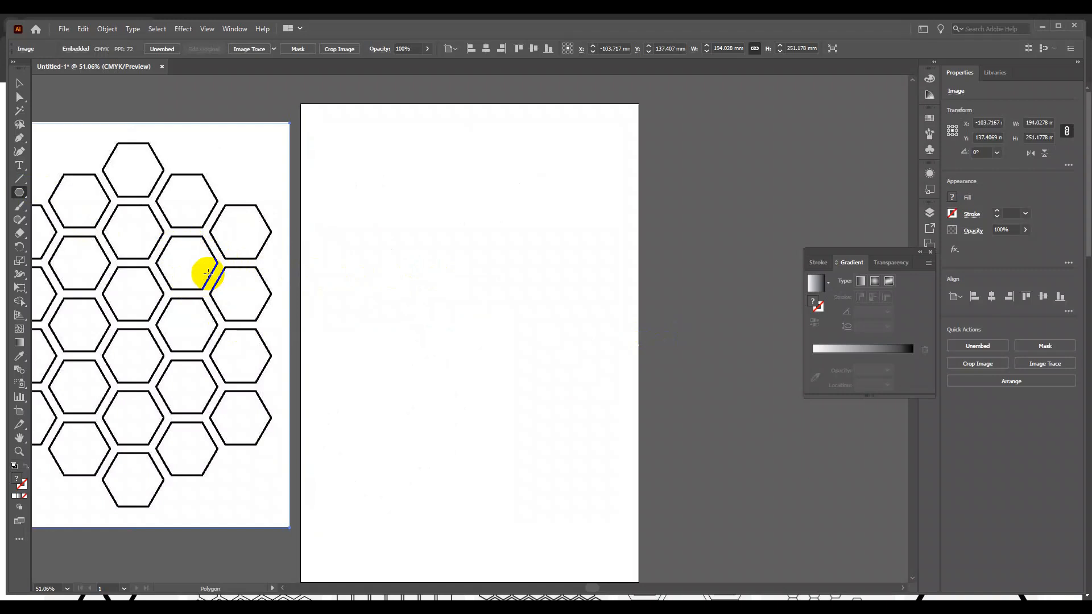
left_click_drag(208, 273, 455, 303)
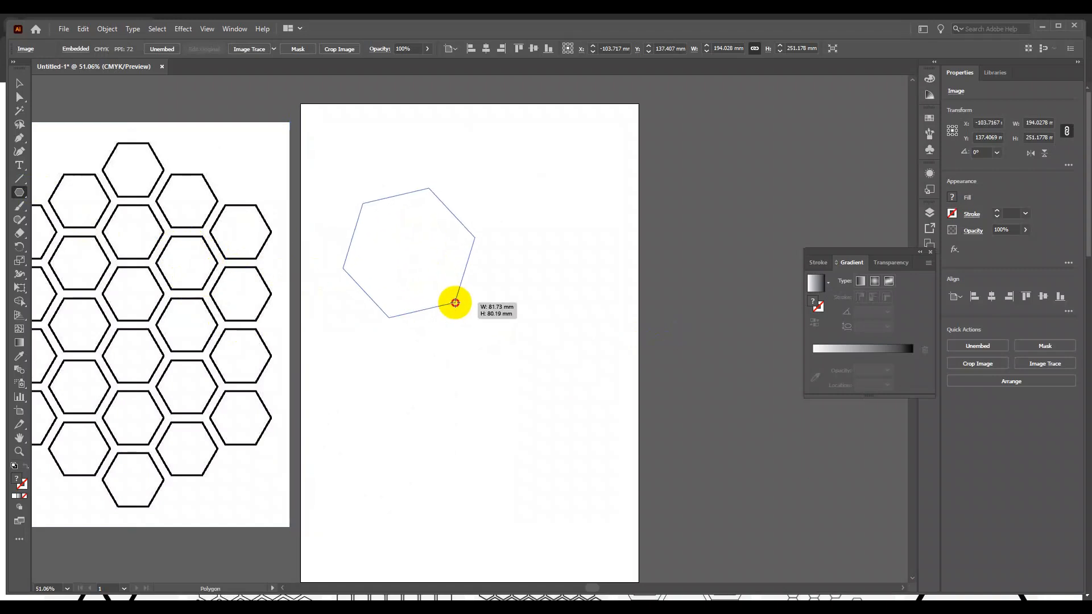
left_click_drag(455, 303, 435, 296)
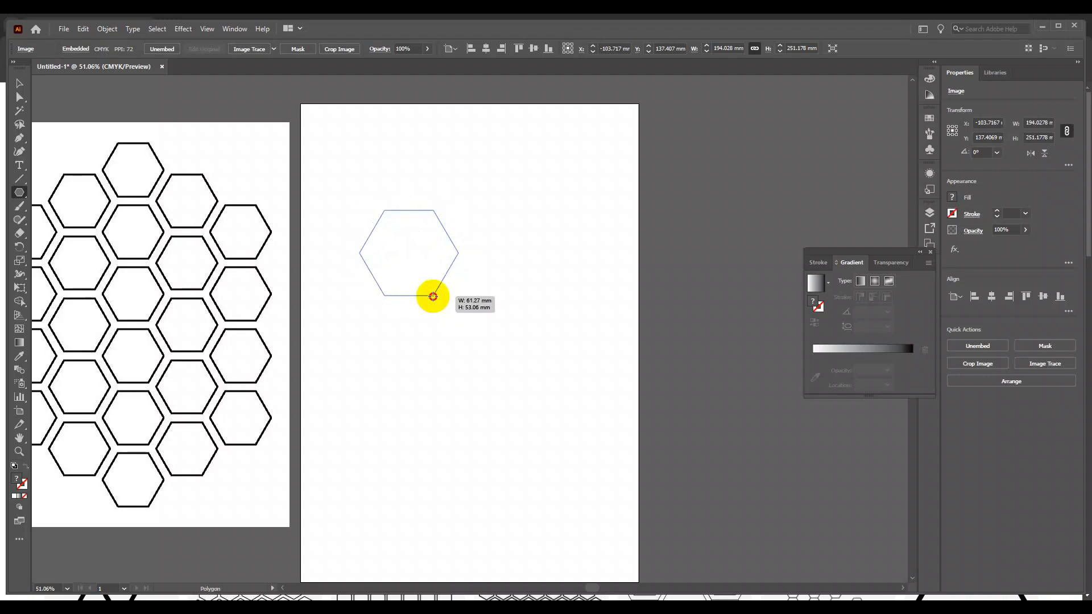
left_click_drag(434, 296, 438, 282)
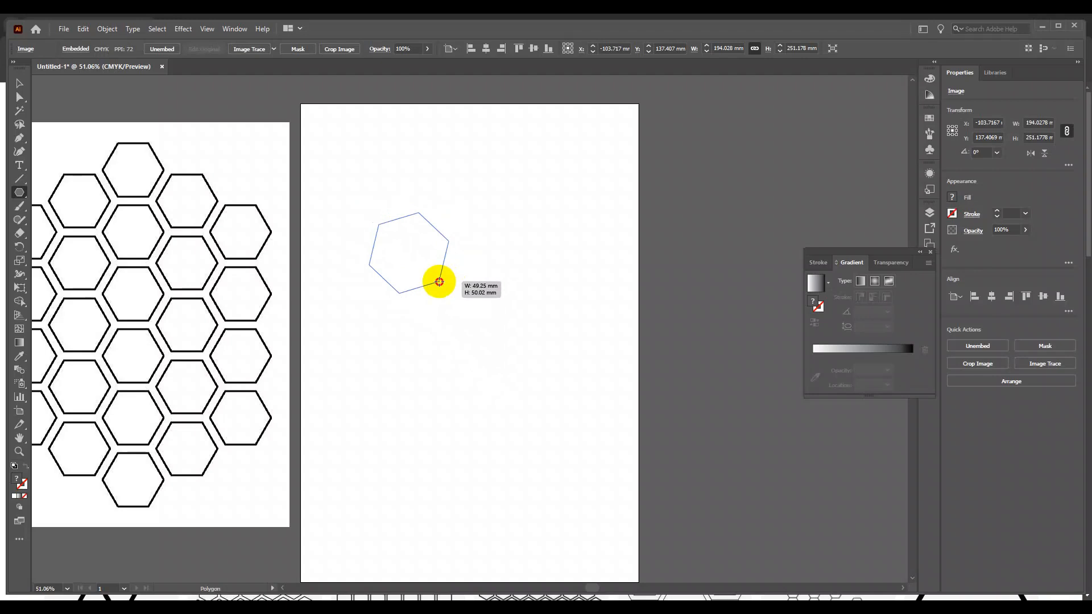
left_click_drag(439, 282, 449, 292)
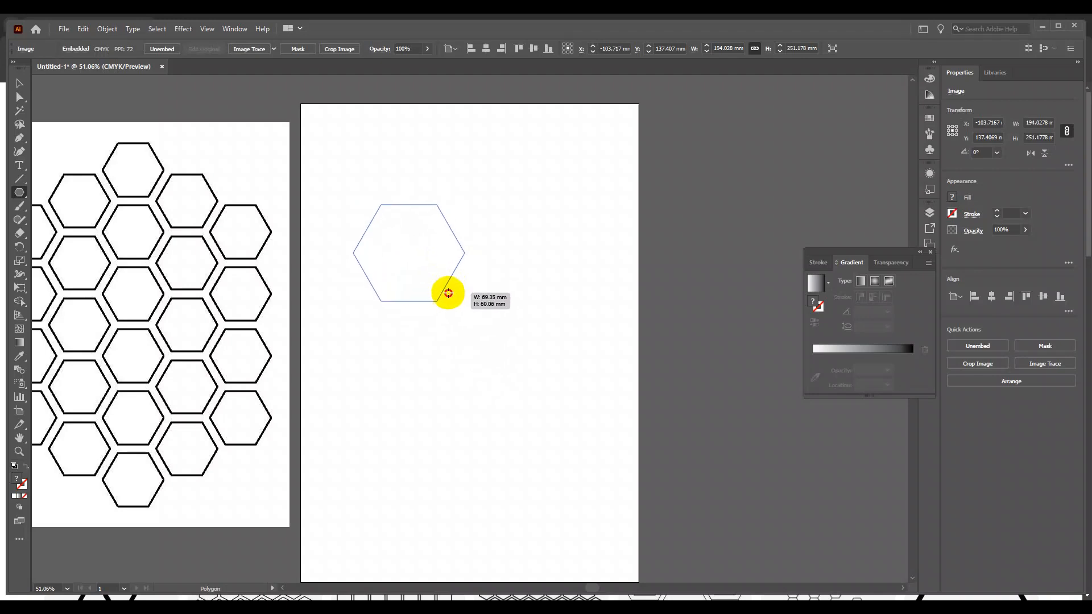
left_click_drag(449, 292, 432, 273)
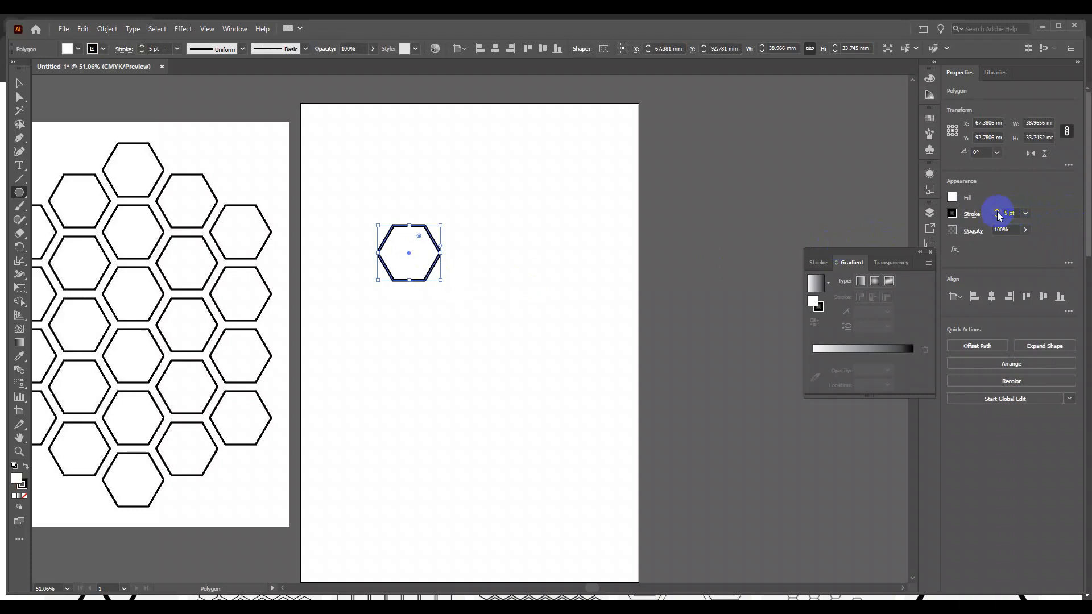
Lower the hexagon's stroke weight in the Properties panel.
left_click(996, 216)
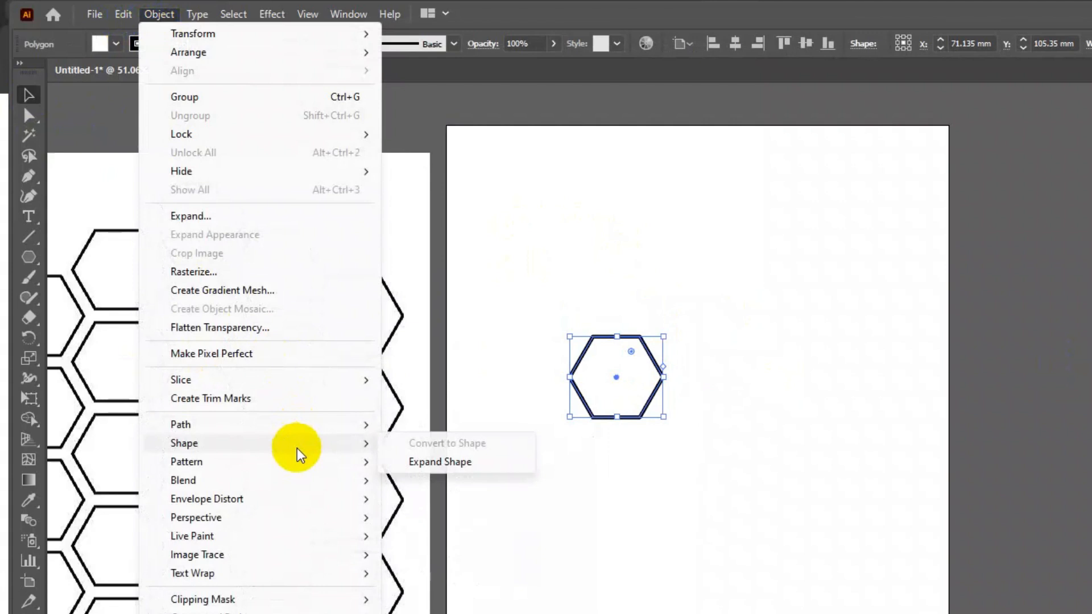
mouse_move(186, 461)
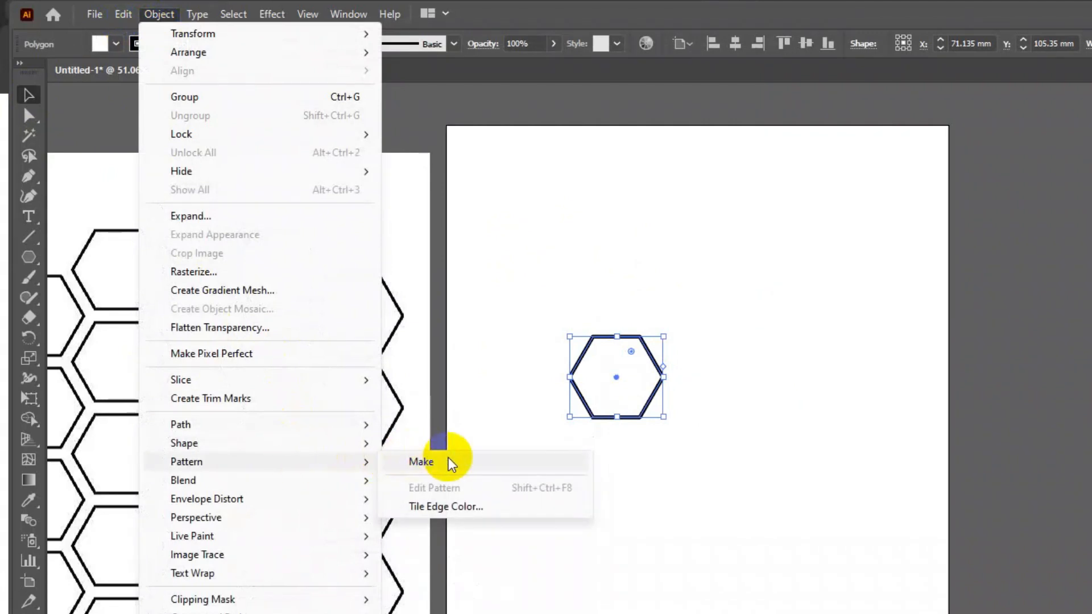
Make a pattern swatch from the hexagon and acknowledge the new-pattern notice.
left_click(421, 461)
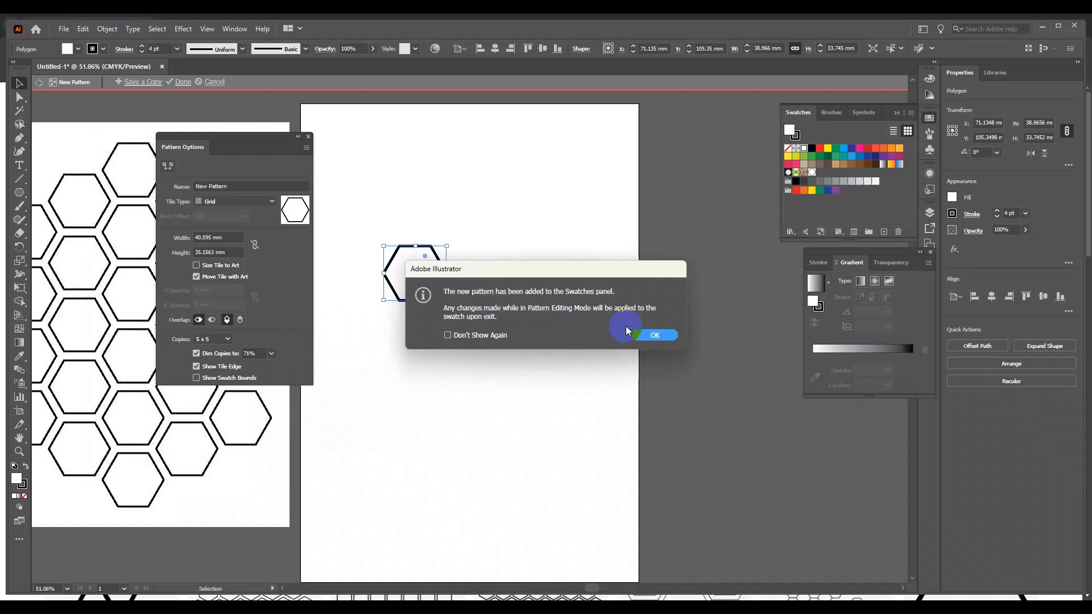
left_click(653, 335)
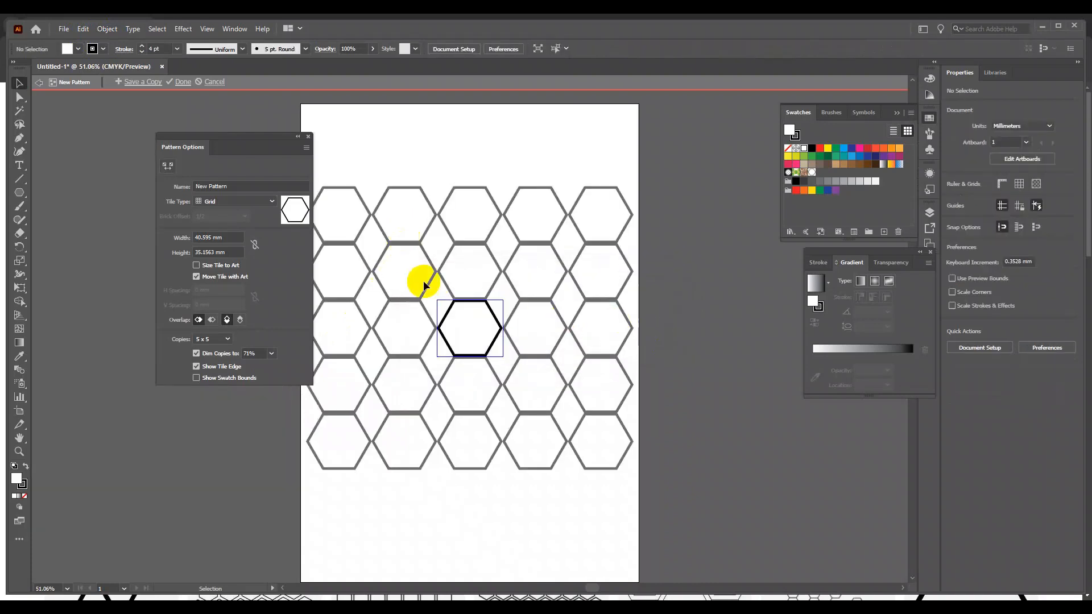
left_click_drag(422, 282, 468, 279)
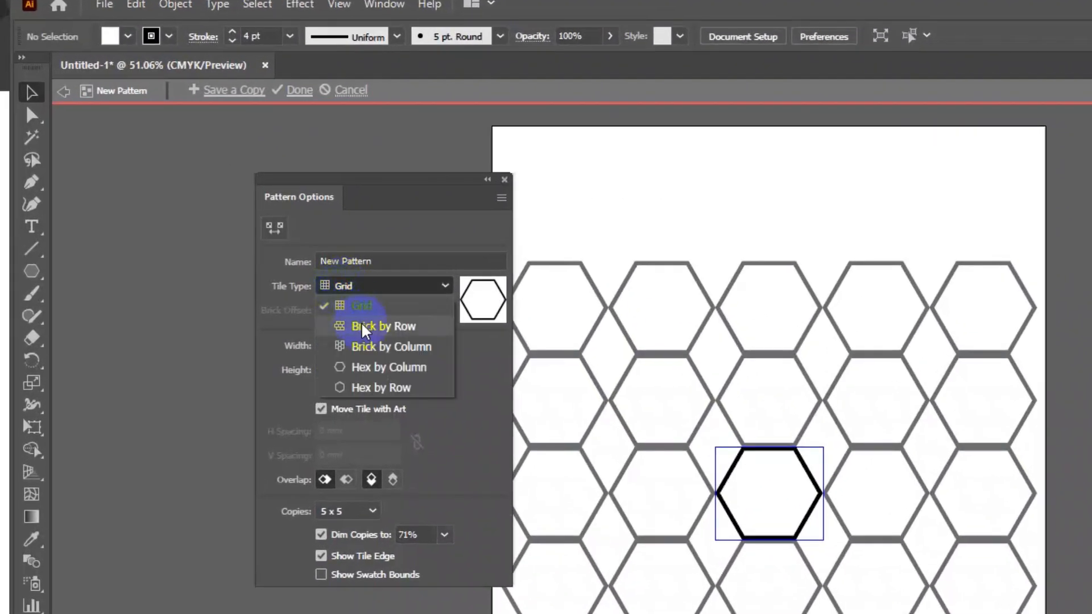
Set the pattern tile type to Brick by Column, width 35 mm, height 38 mm.
left_click(382, 326)
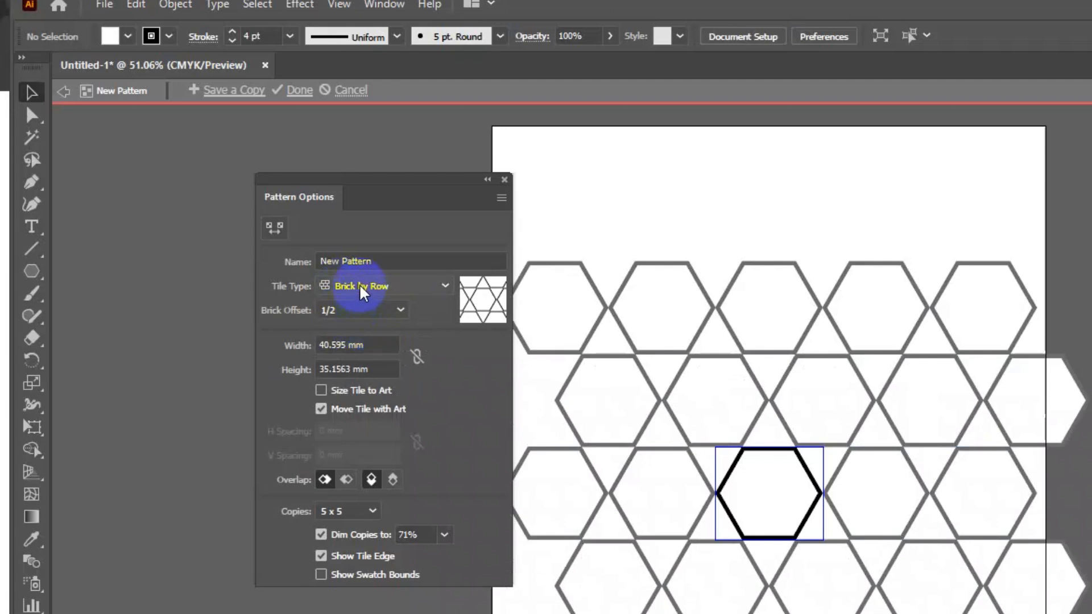
left_click(382, 286)
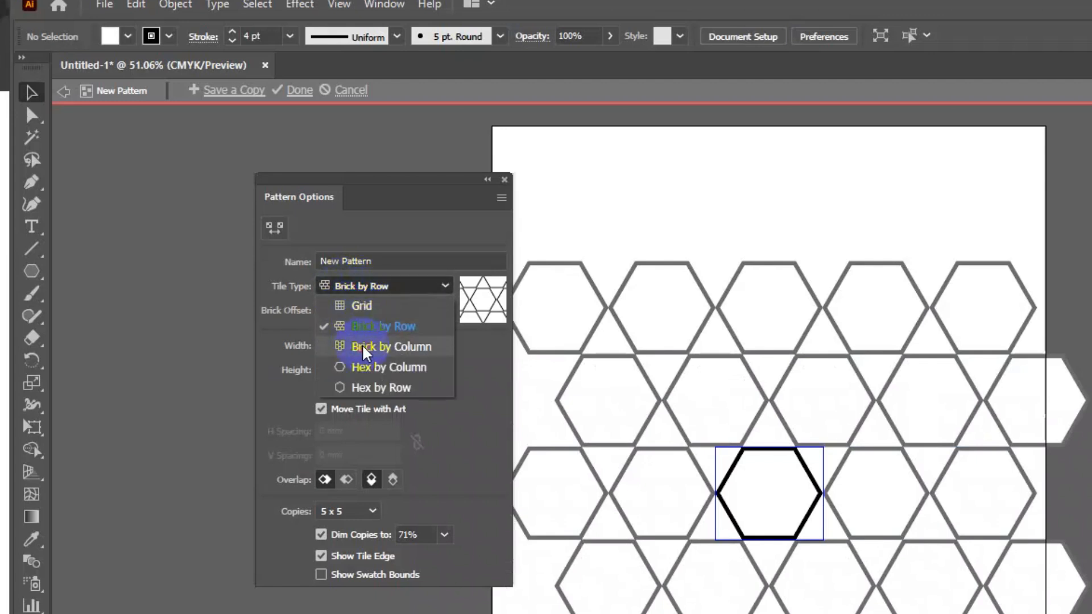
left_click(391, 346)
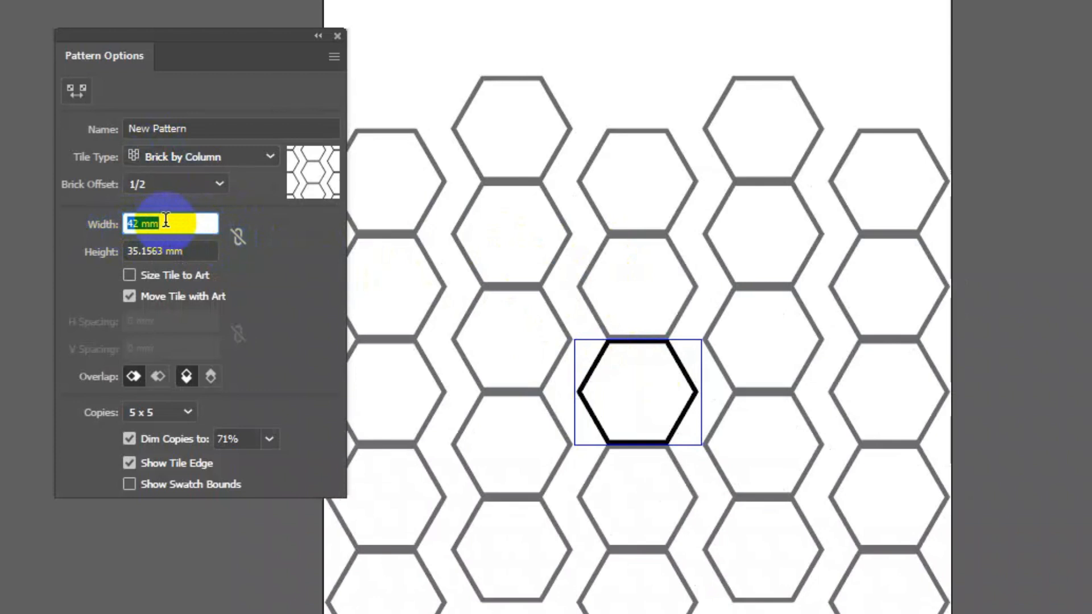
type("35 mm")
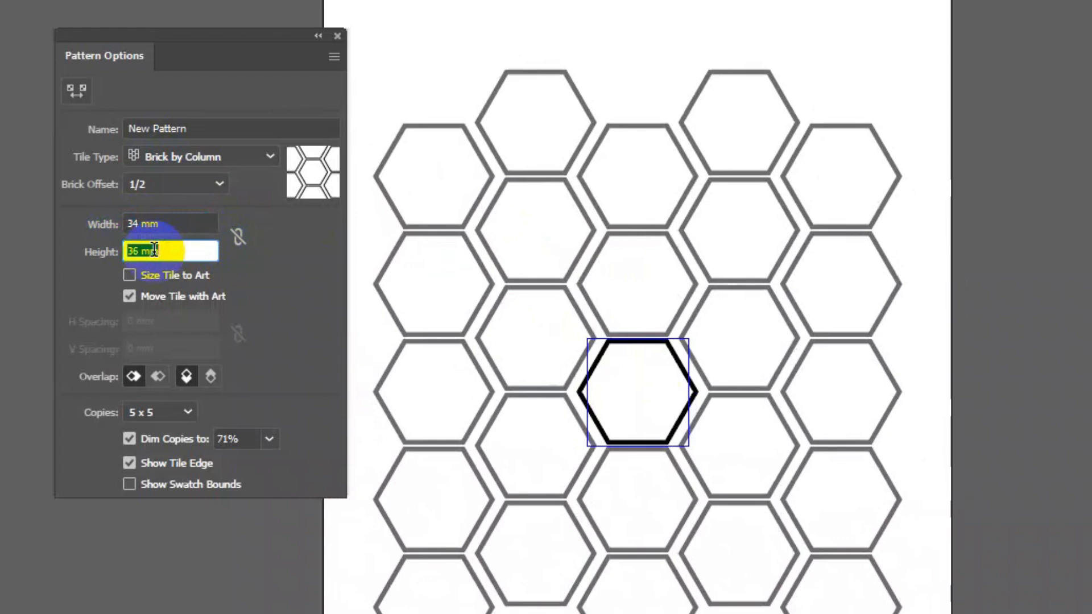
type("38 mm")
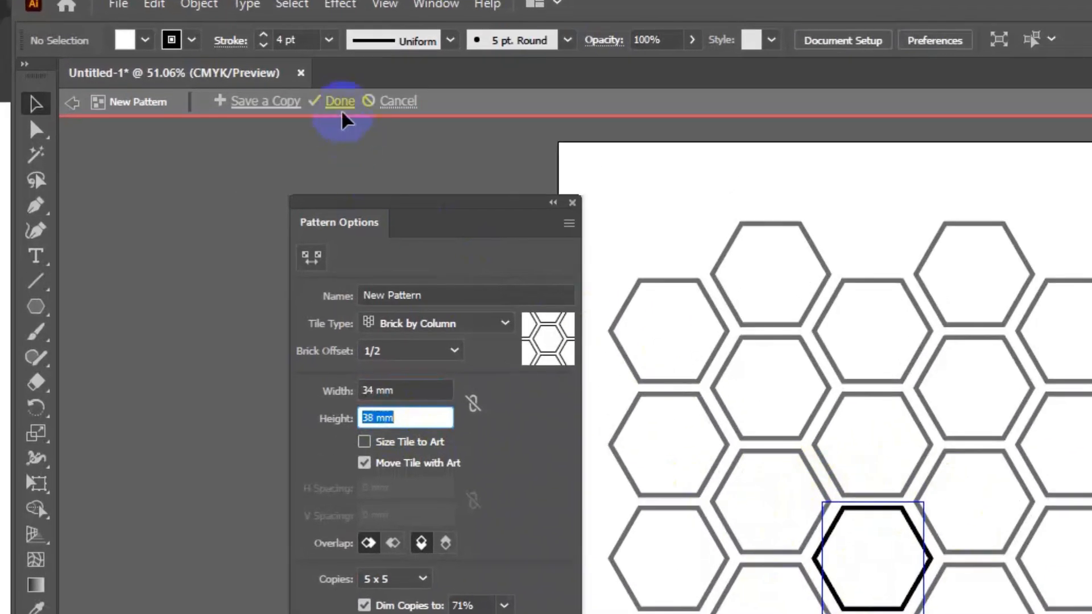
Finish pattern editing and fill a new rectangle with the hexagon swatch.
left_click(341, 102)
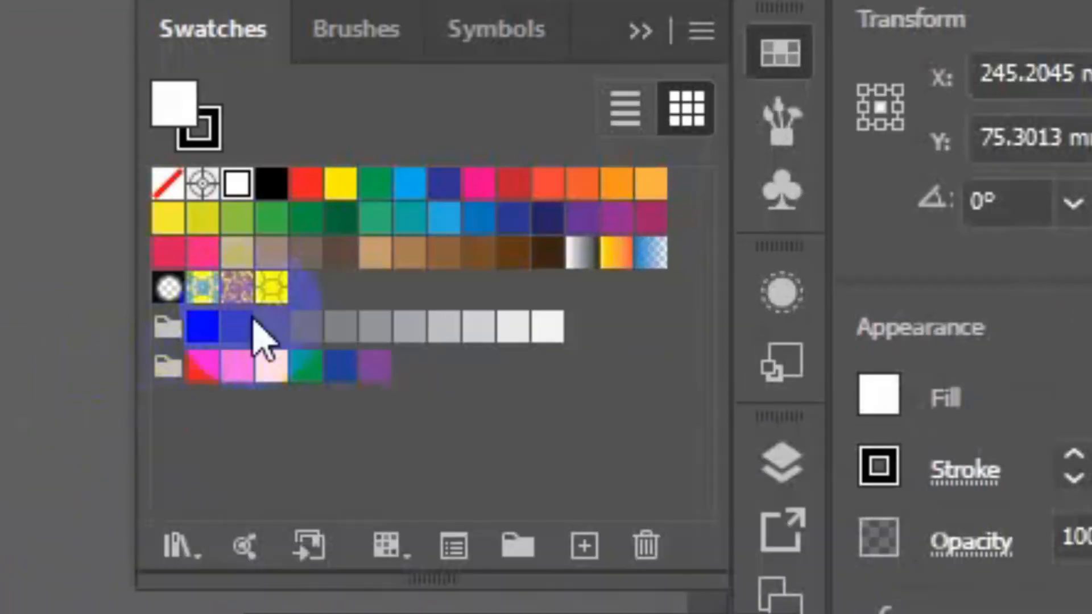
mouse_move(279, 286)
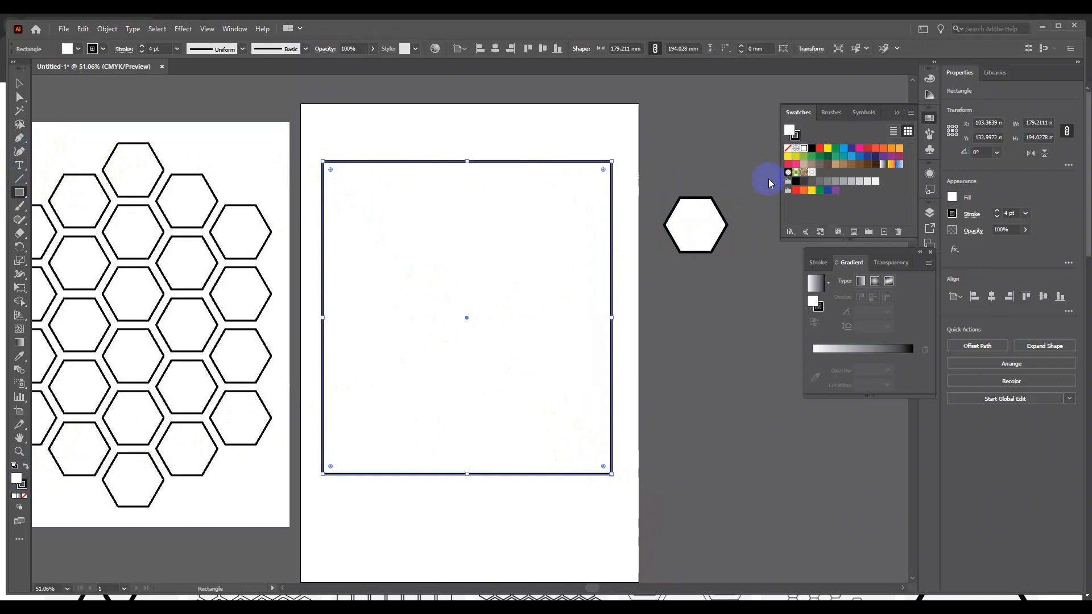
left_click(811, 172)
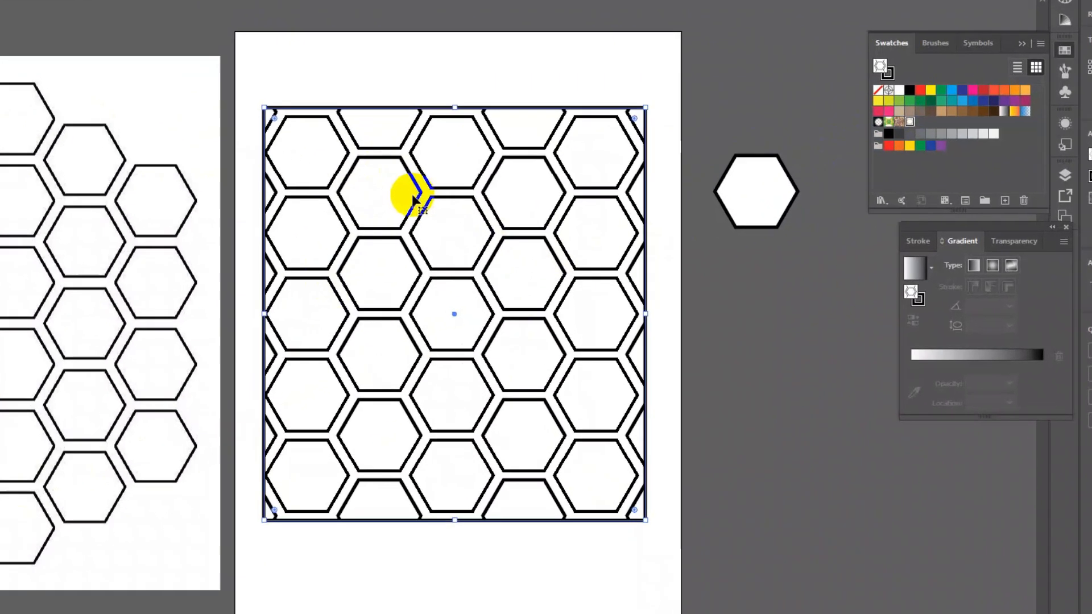
Scale only the rectangle's hexagon pattern to 44%, then zoom in to inspect it.
right_click(415, 195)
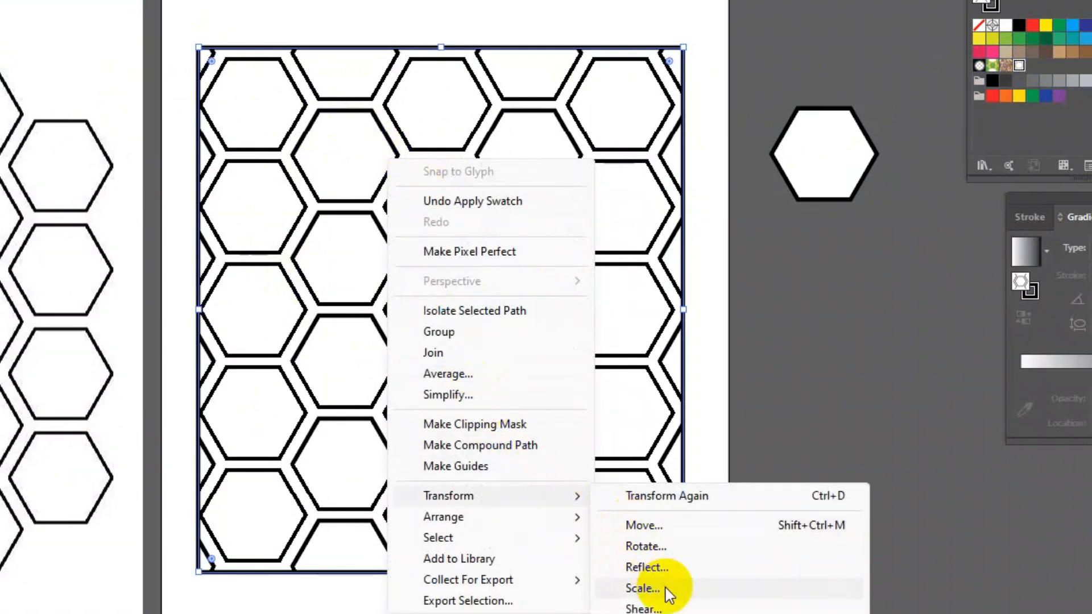
left_click(642, 588)
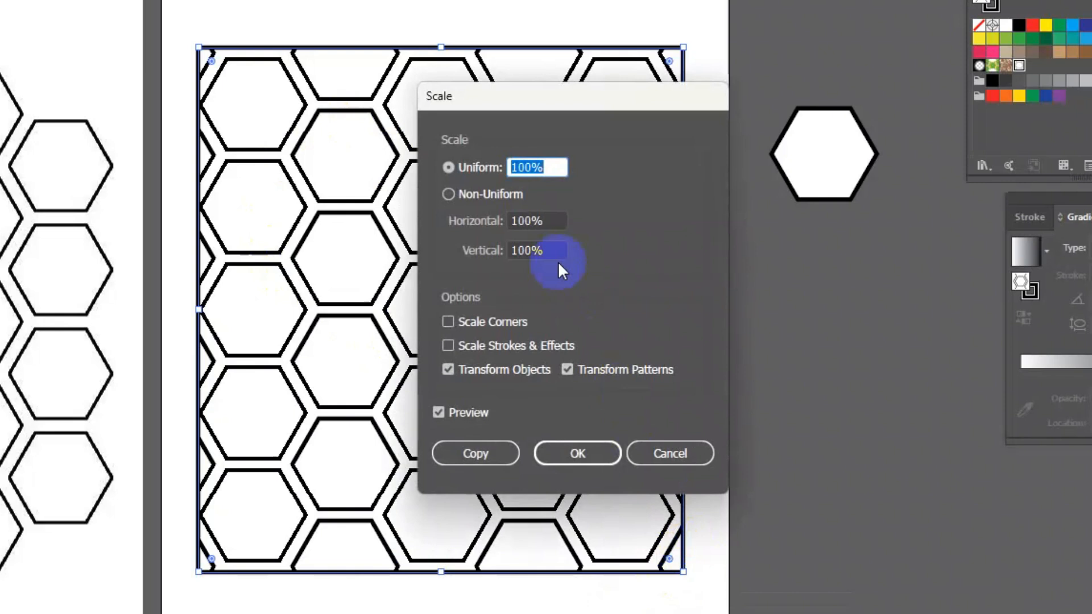
left_click_drag(571, 96, 692, 57)
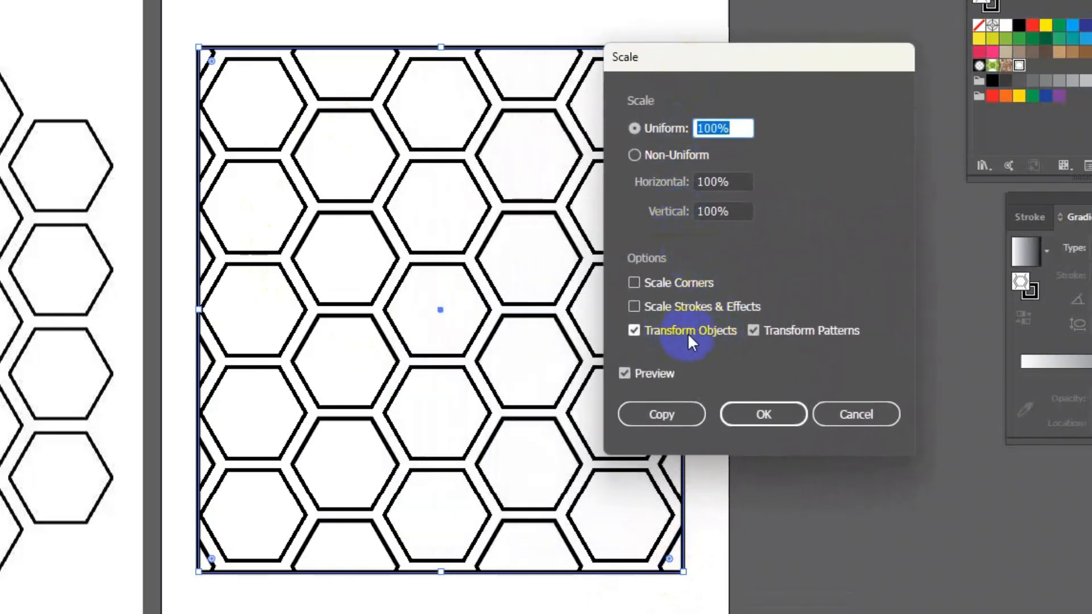
left_click(634, 329)
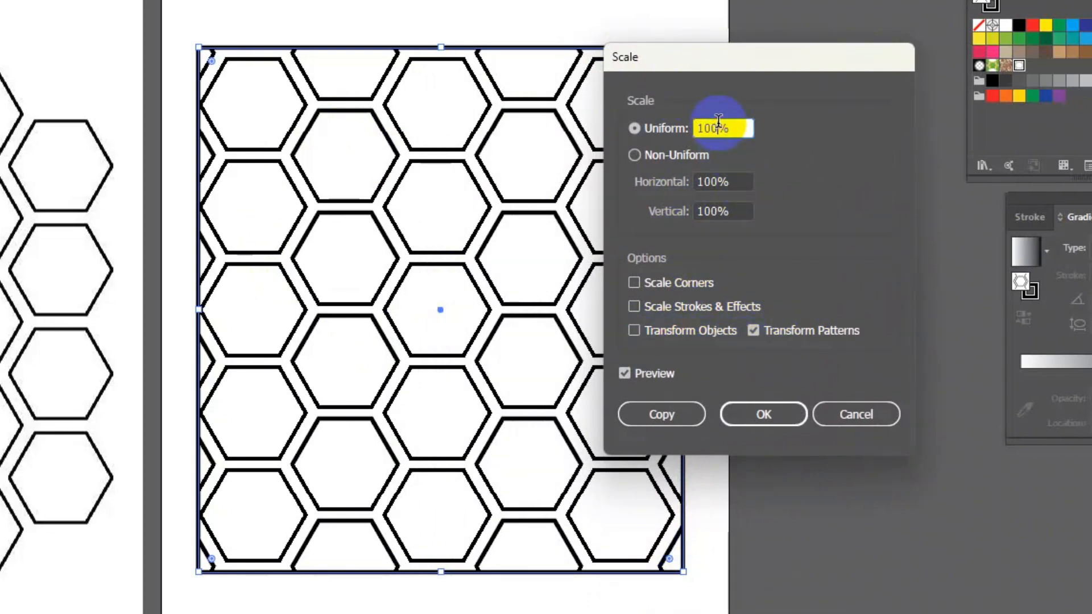
type("90")
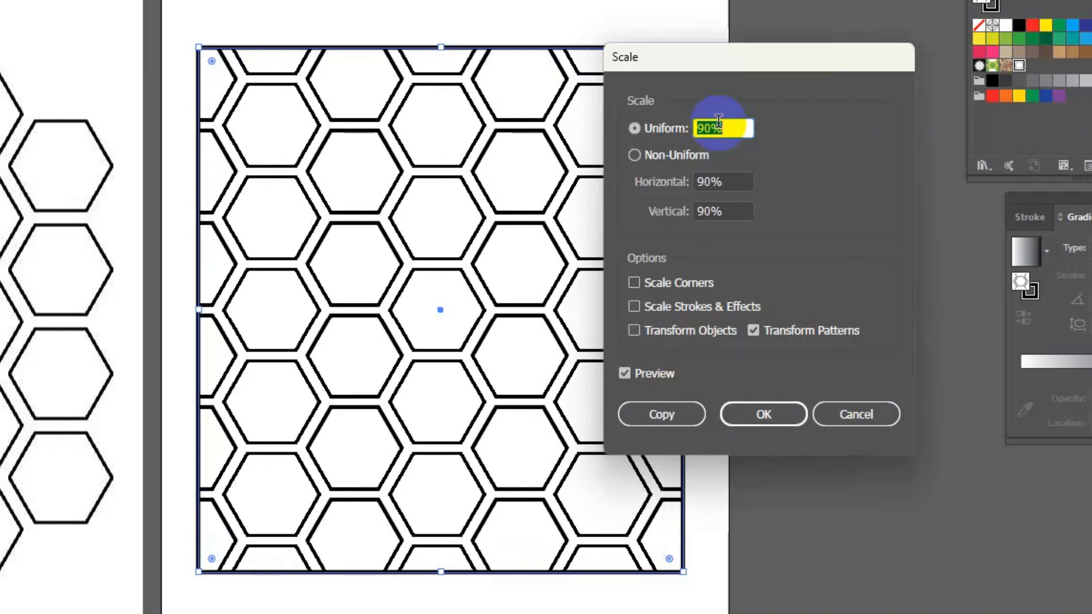
type("63%")
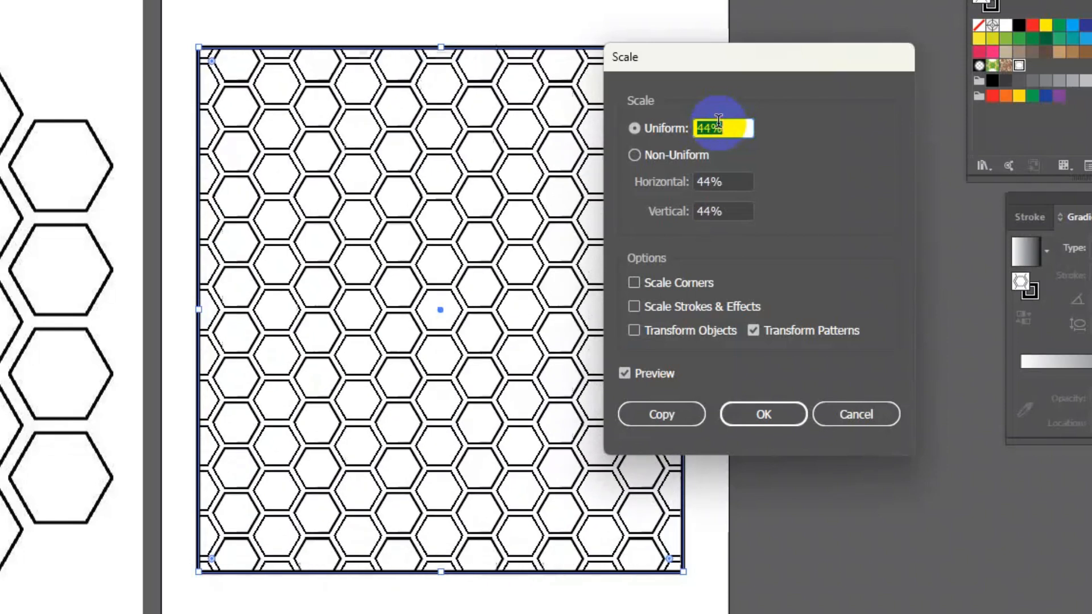
left_click(762, 414)
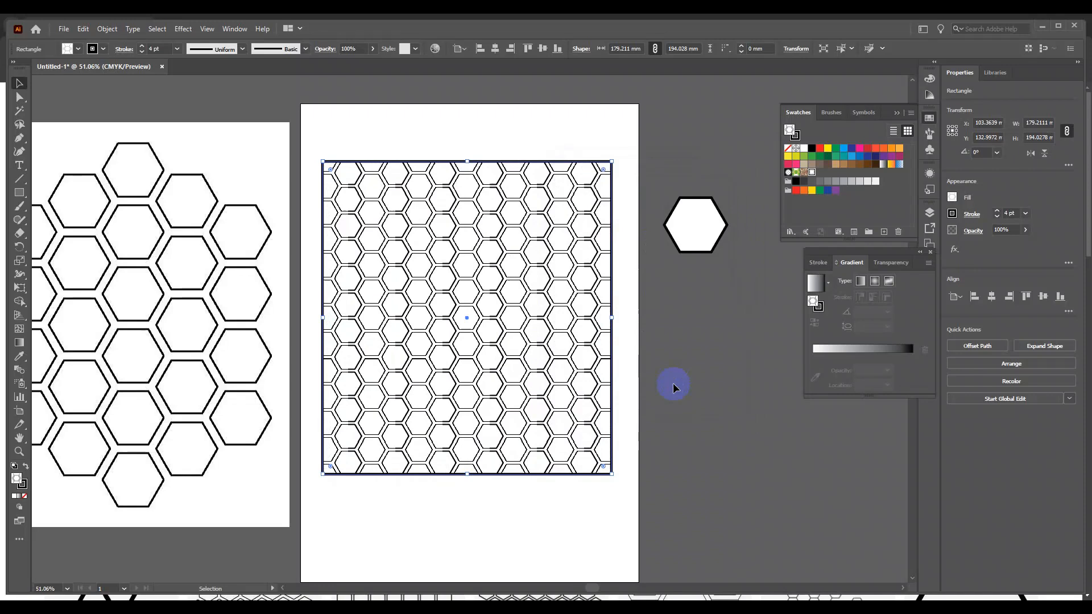
left_click(20, 451)
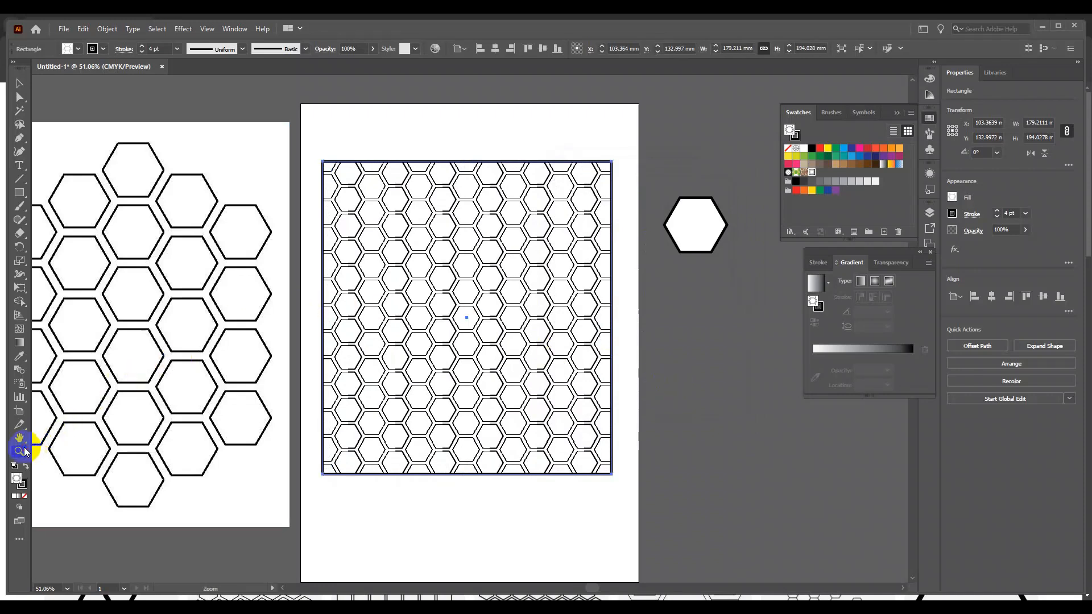
left_click(465, 317)
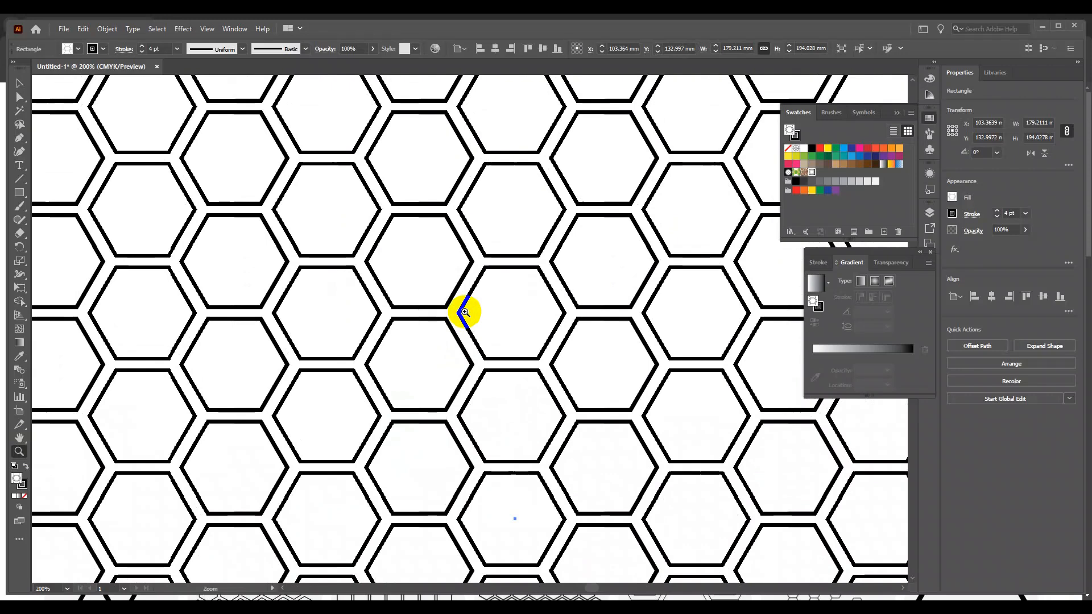
scroll("down", 3)
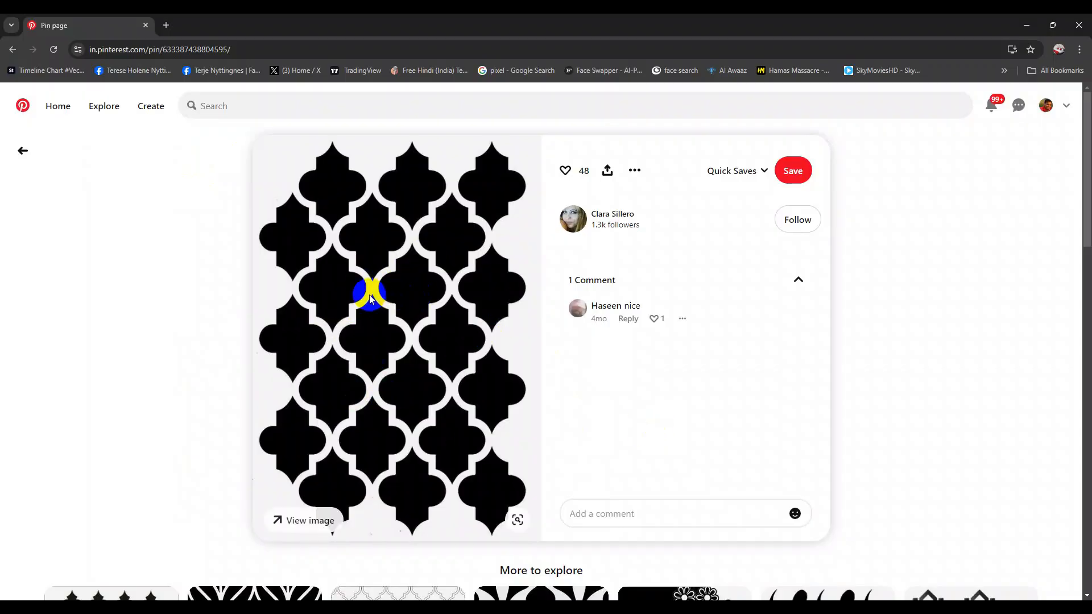
Copy the black Moroccan quatrefoil image from the Pinterest pin.
right_click(369, 293)
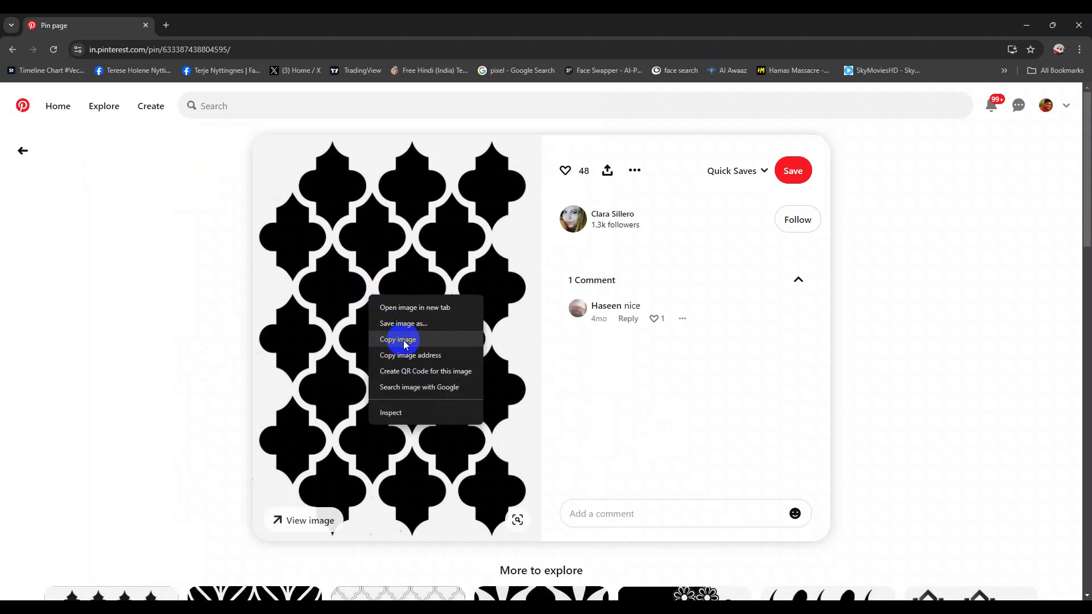
left_click(398, 339)
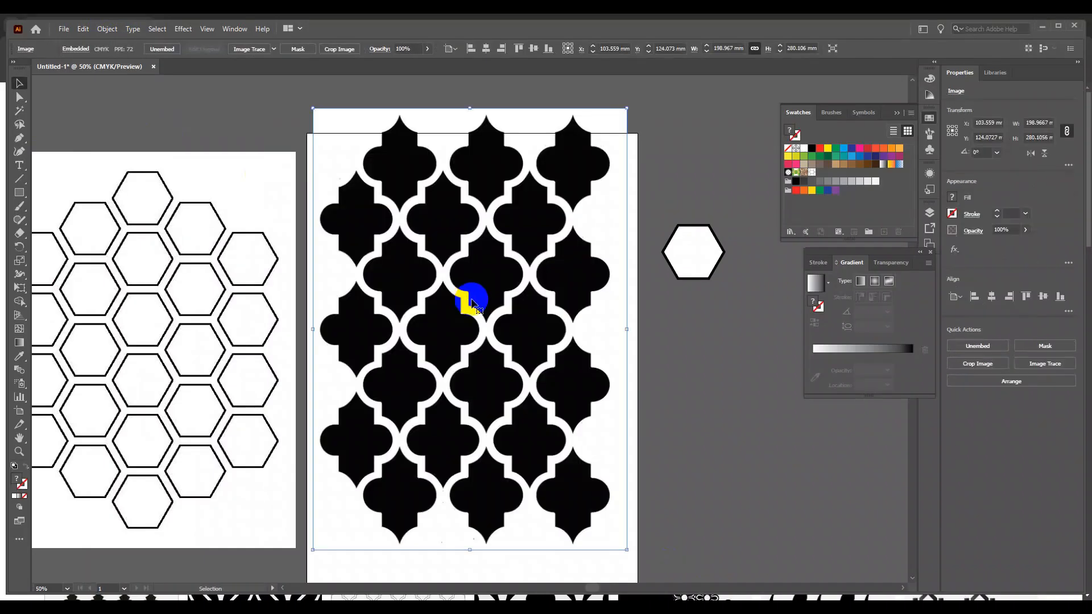
Move the pasted quatrefoil image onto the artboard, then Image Trace and Expand it.
left_click_drag(470, 303, 486, 312)
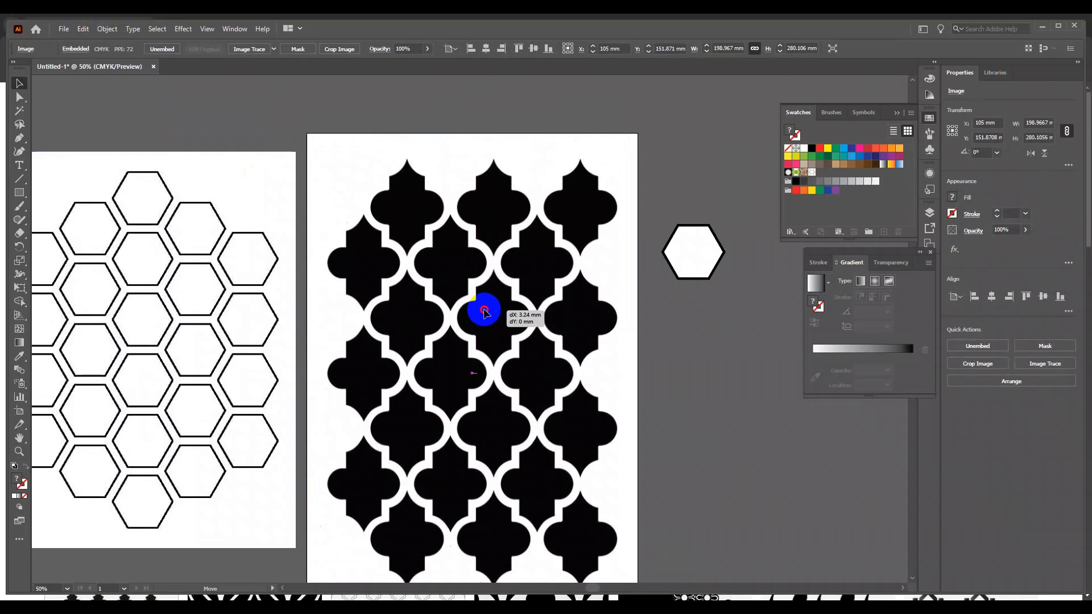
left_click_drag(484, 311, 462, 235)
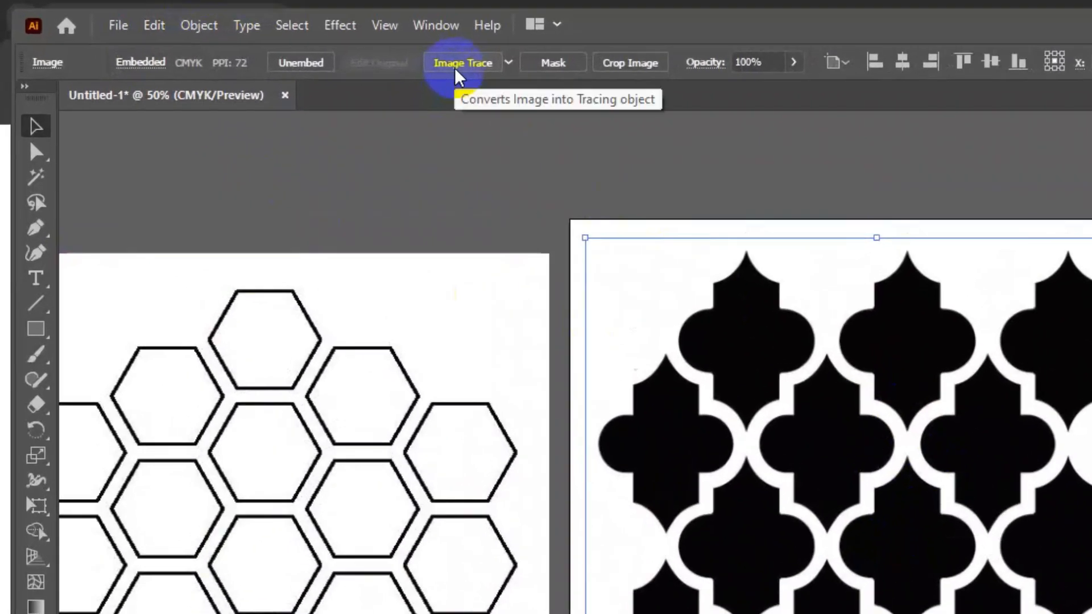
left_click(462, 62)
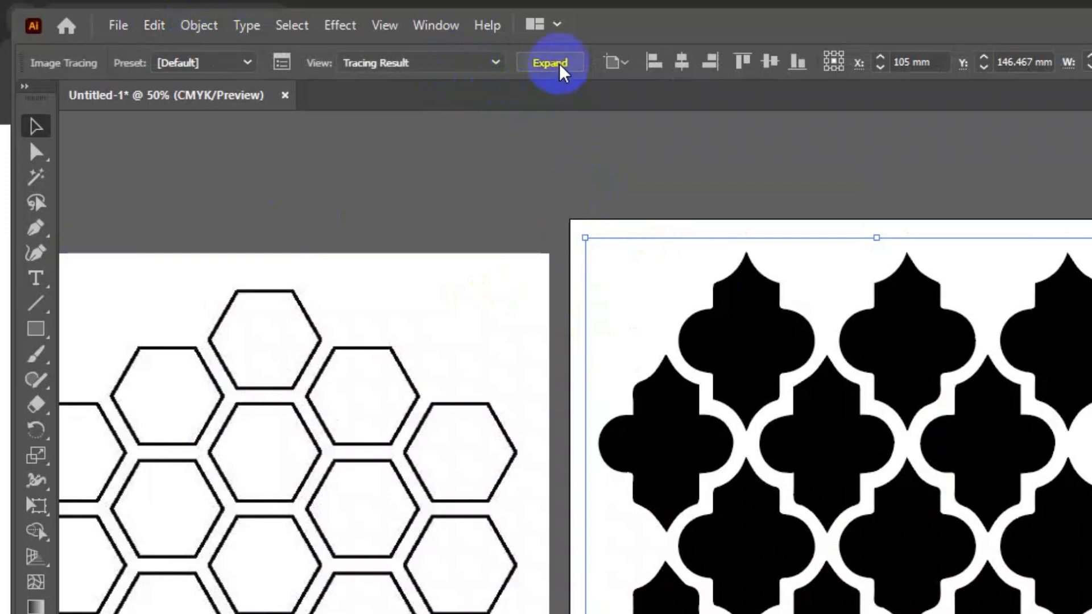
left_click(549, 62)
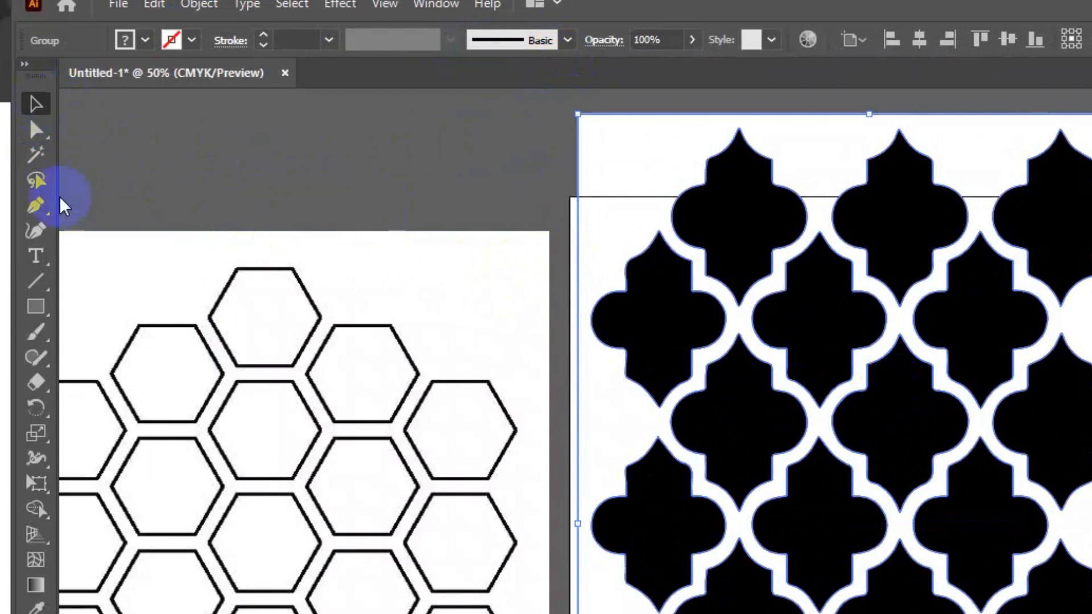
left_click(36, 153)
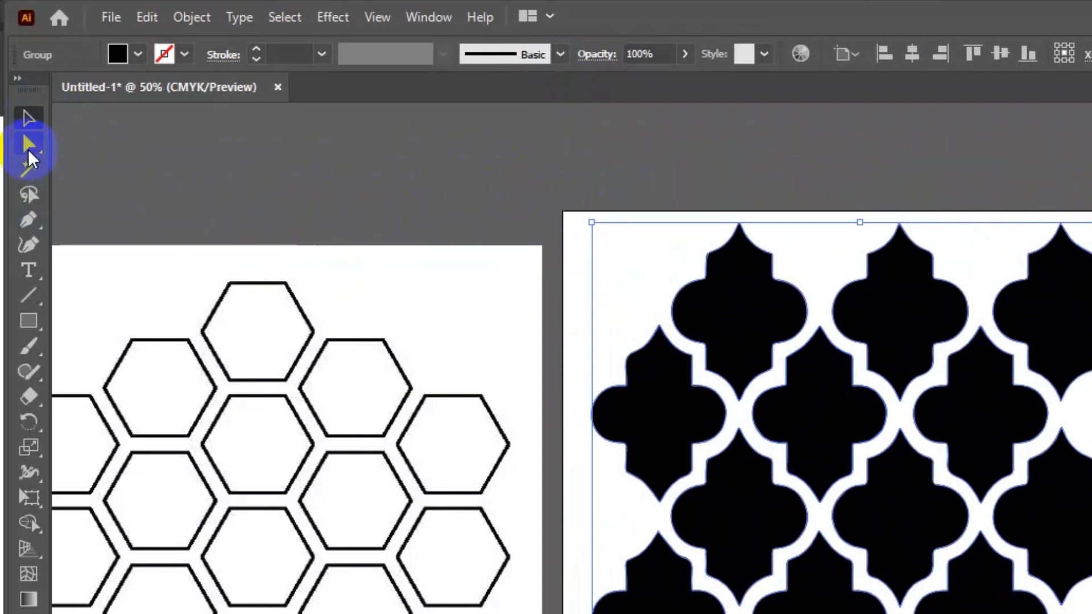
Isolate one quatrefoil via Direct Selection and move the remaining traced lattice right of the artboard.
left_click(29, 143)
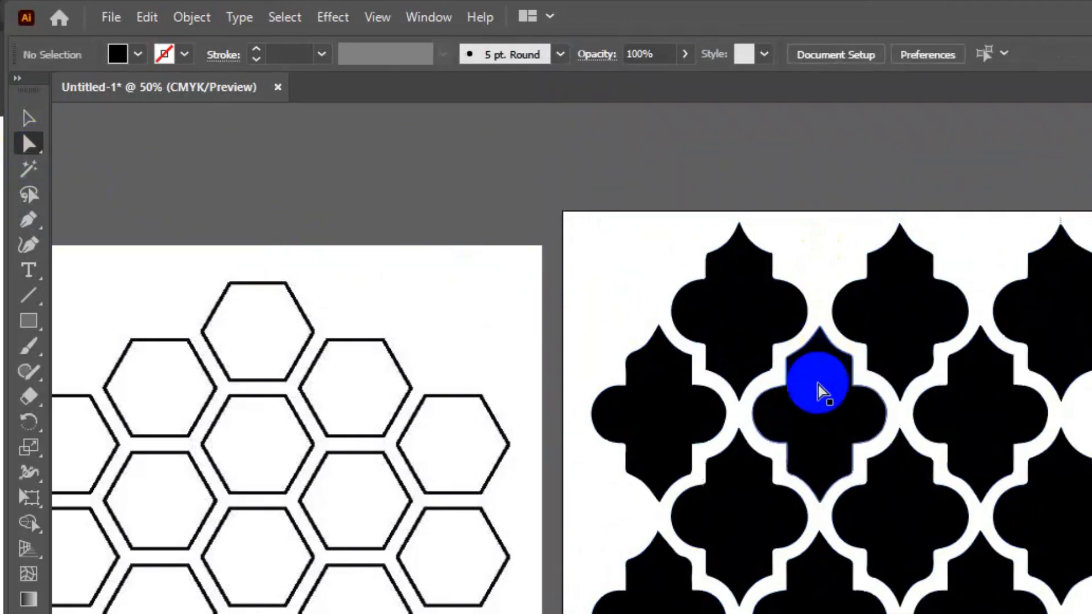
left_click(822, 415)
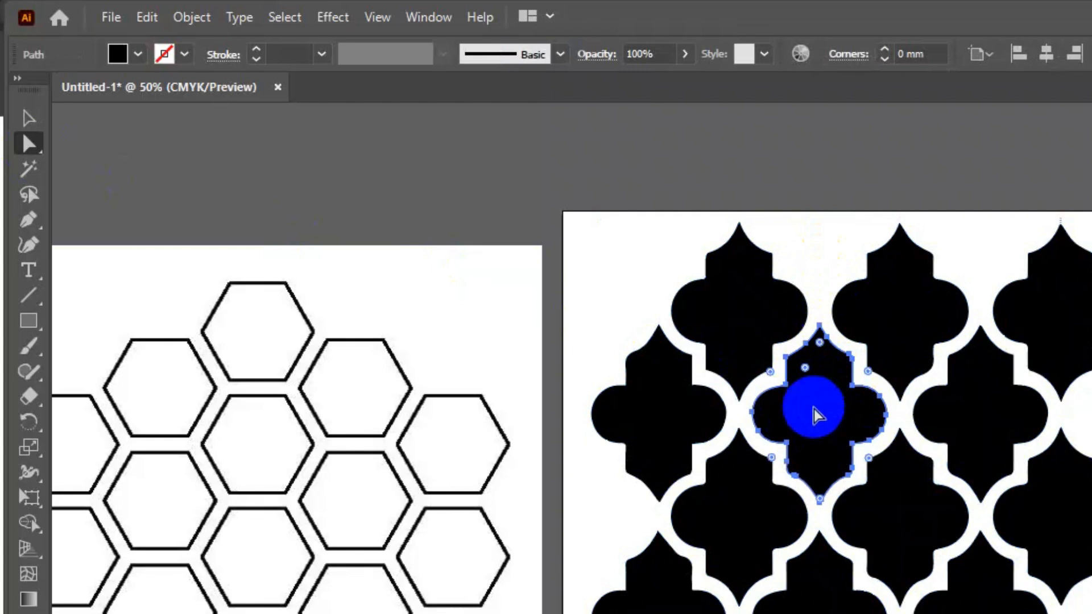
left_click(146, 16)
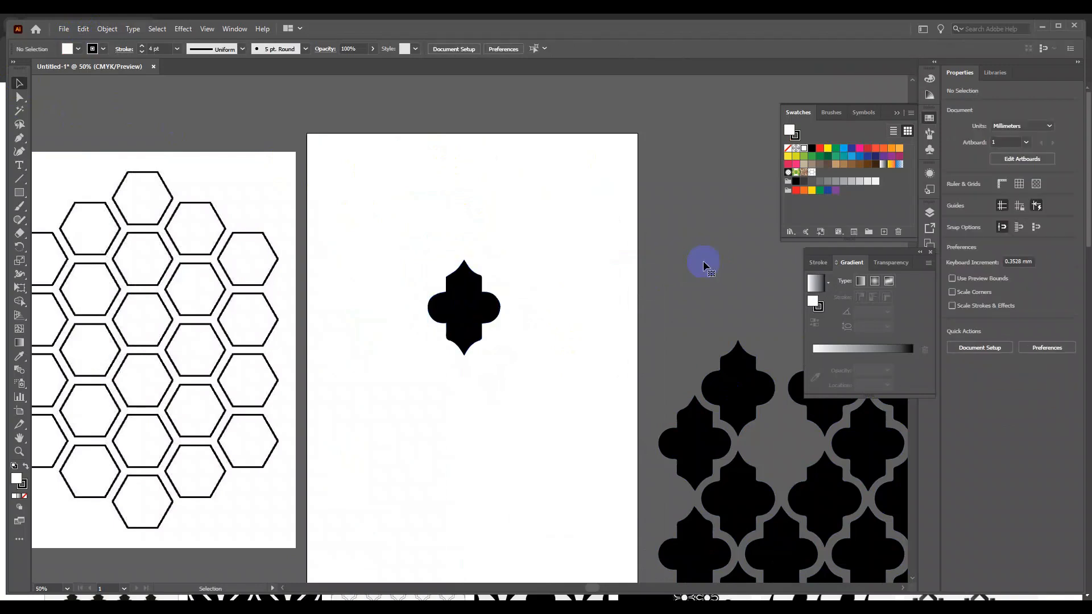
left_click(704, 265)
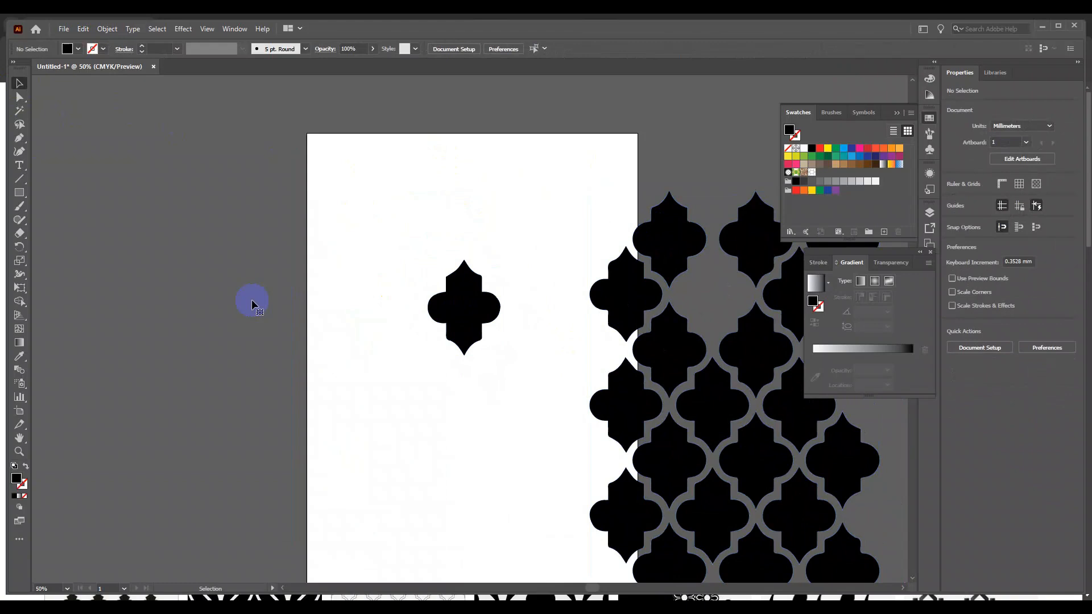
left_click_drag(252, 305, 680, 289)
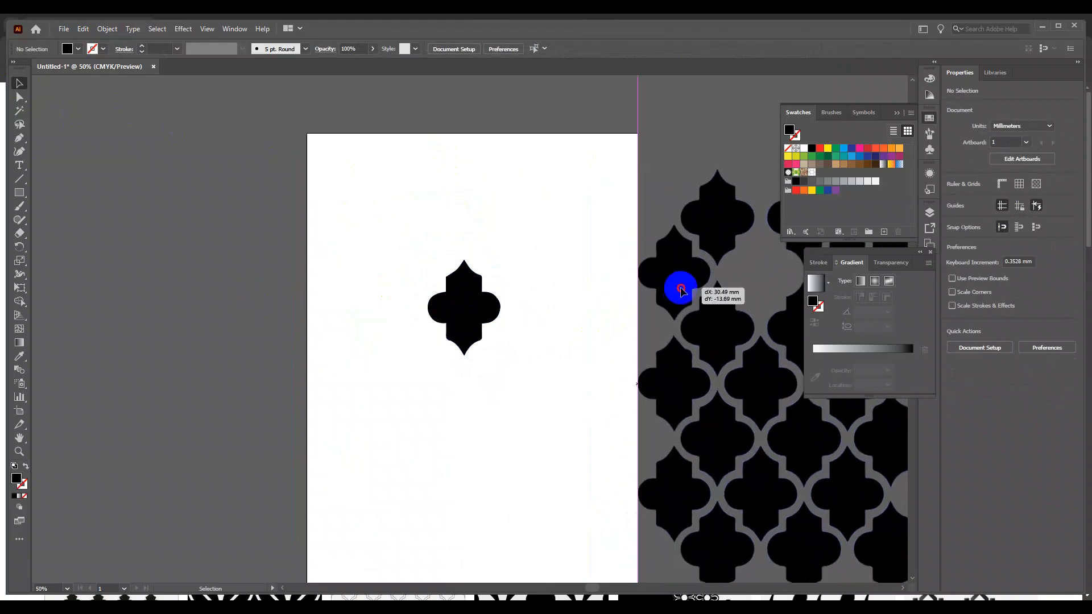
left_click_drag(681, 289, 446, 354)
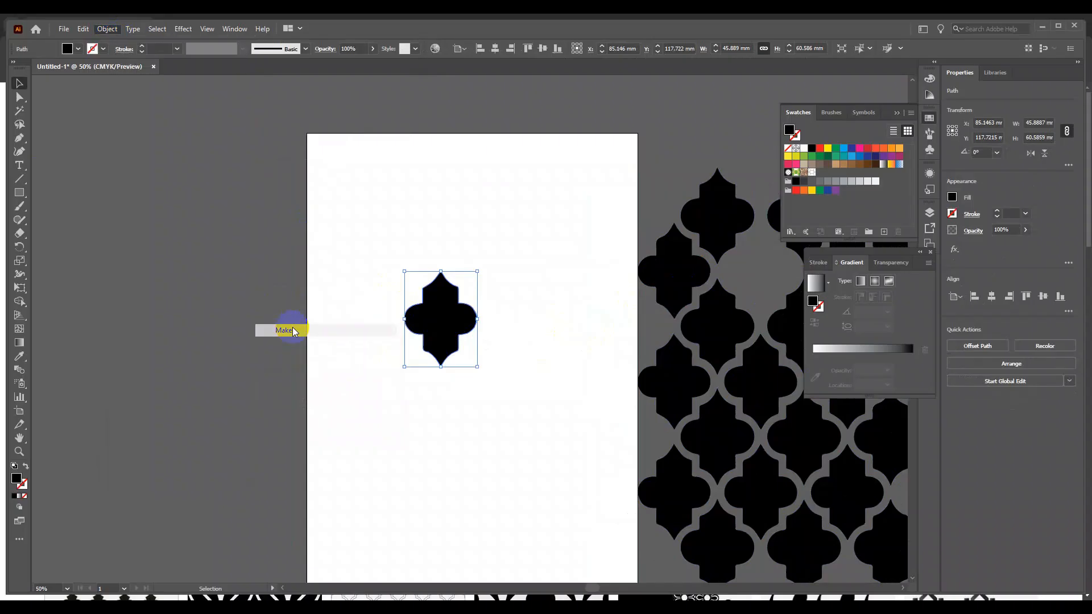
Make the quatrefoil a pattern swatch with Brick by Row tiling and 49 mm tile width.
left_click(284, 329)
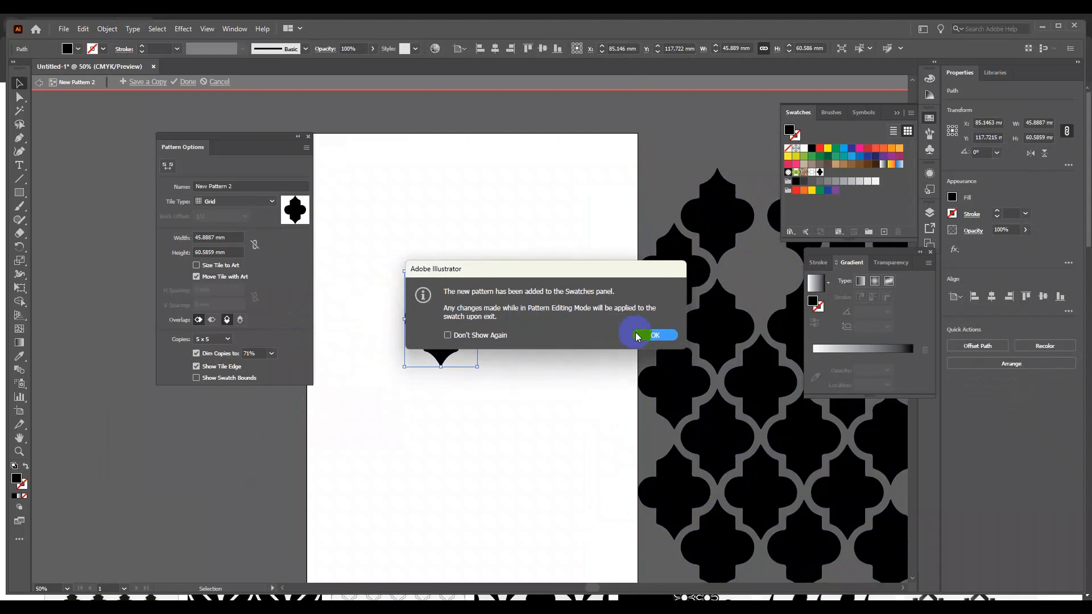
left_click(654, 334)
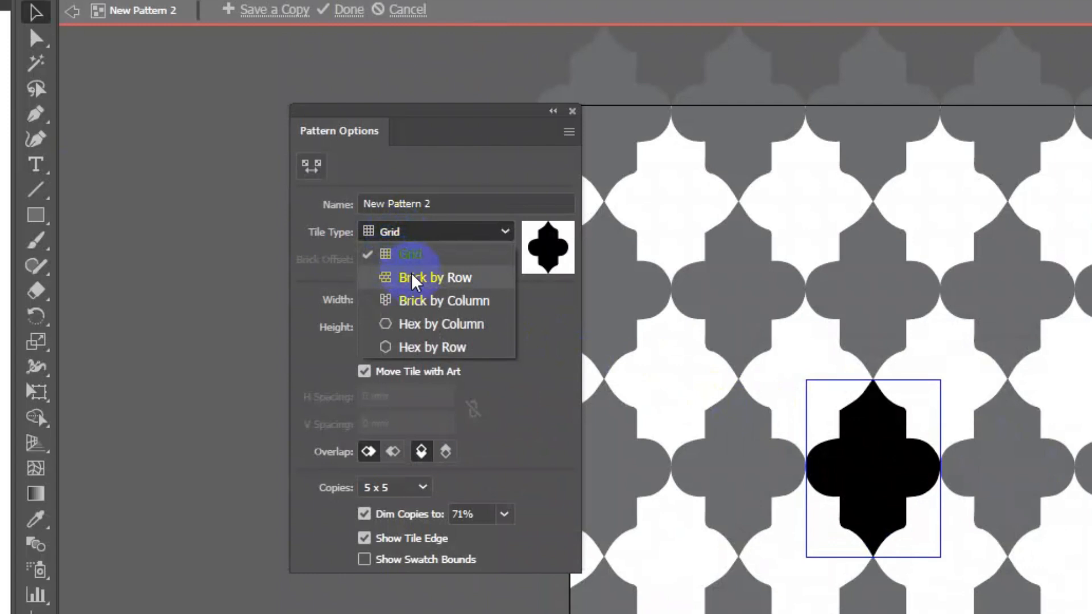
left_click(434, 277)
type("43")
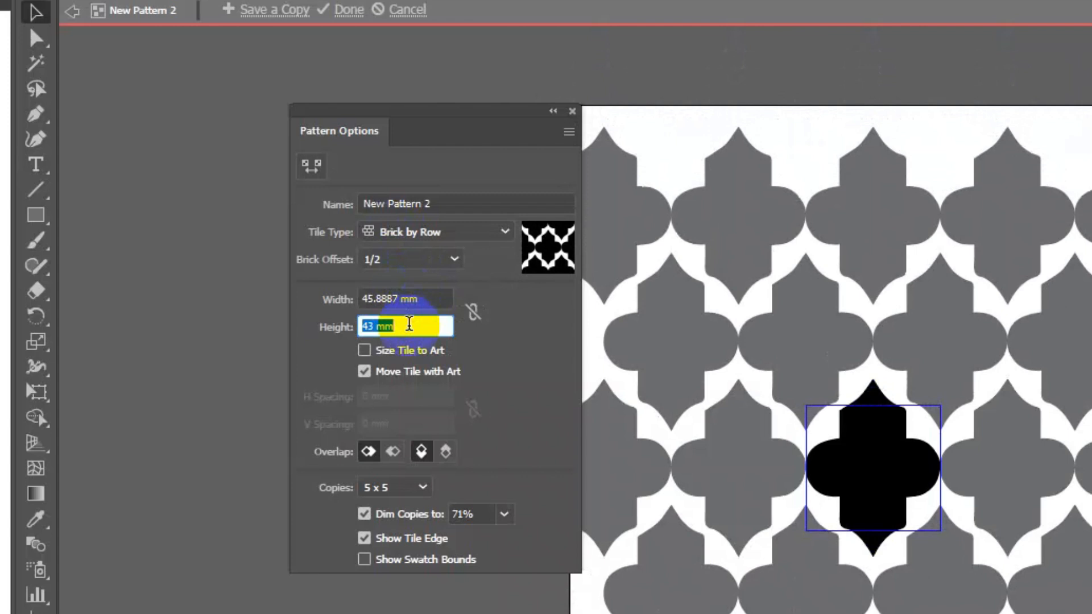
left_click(406, 299)
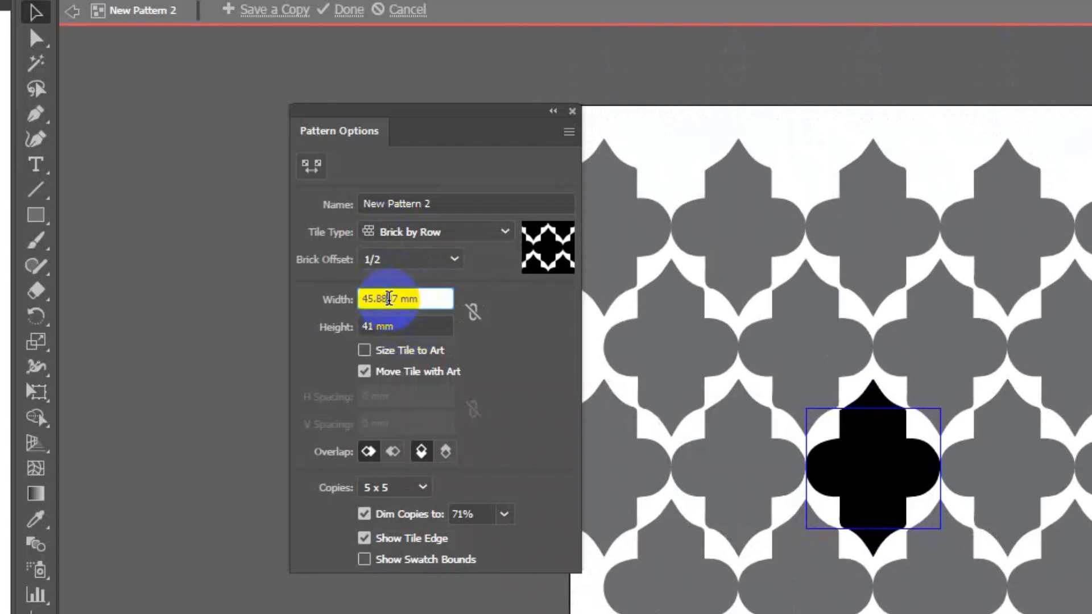
type("49 mm")
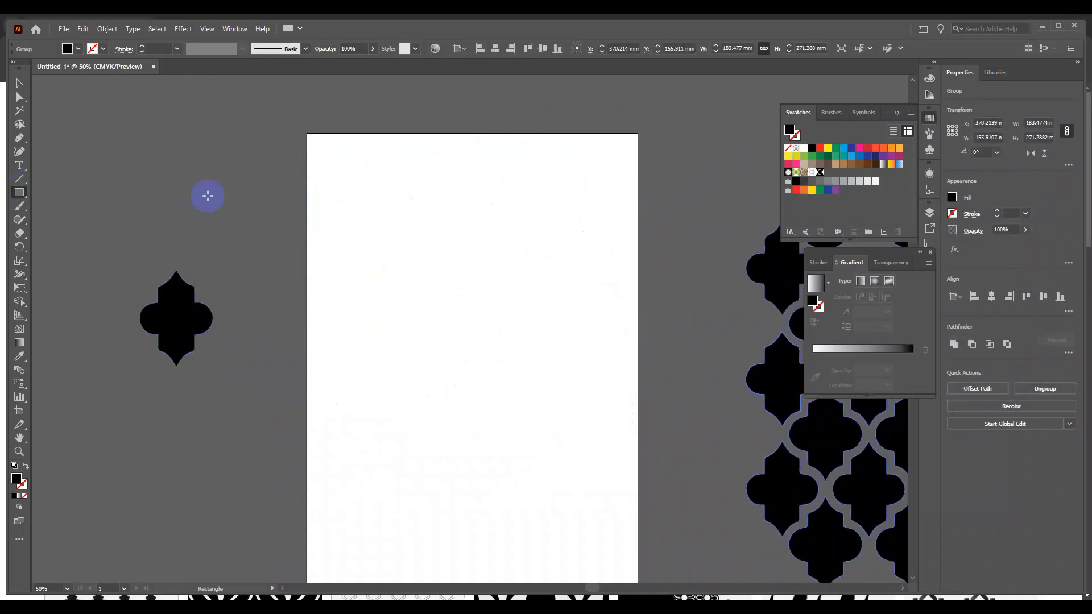
Draw a tall rectangle across the artboard and fill it with the quatrefoil pattern.
left_click_drag(335, 169, 613, 554)
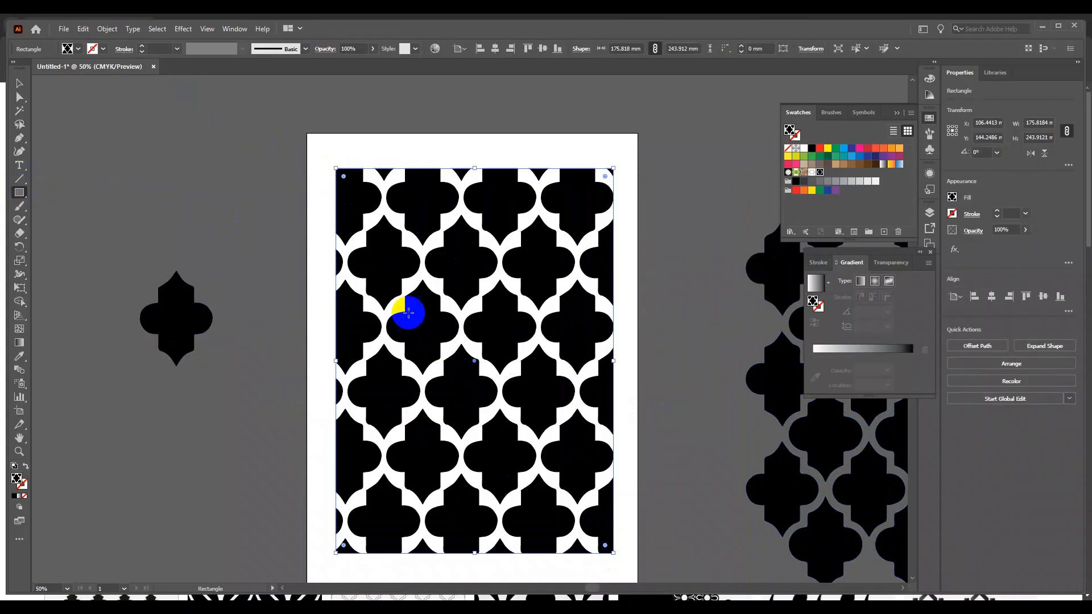
left_click_drag(407, 313, 446, 303)
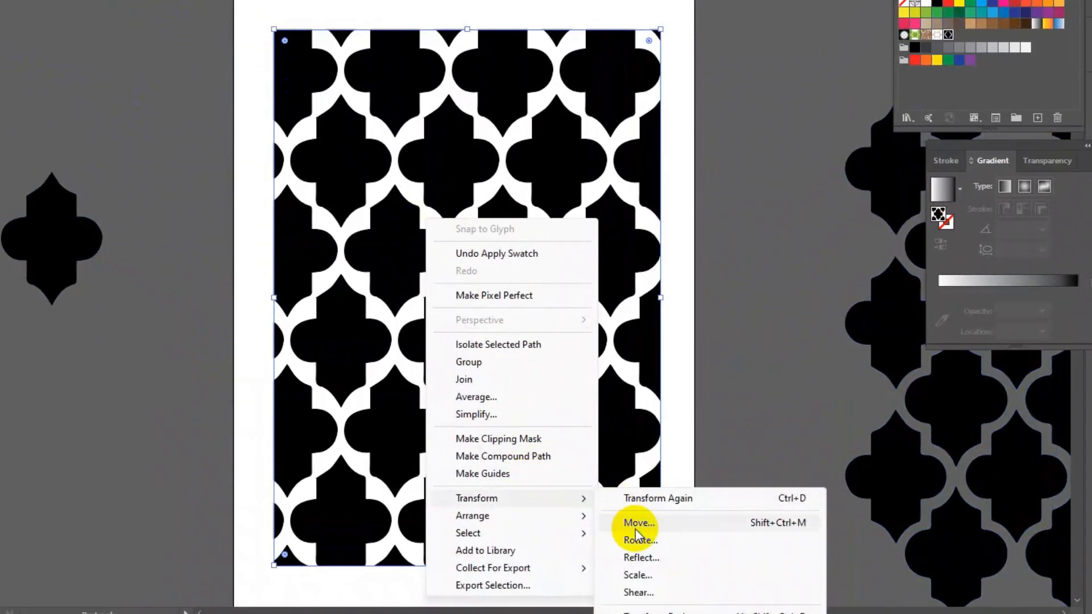
Scale only the quatrefoil pattern to 66% uniform, leaving the rectangle unscaled.
left_click(637, 574)
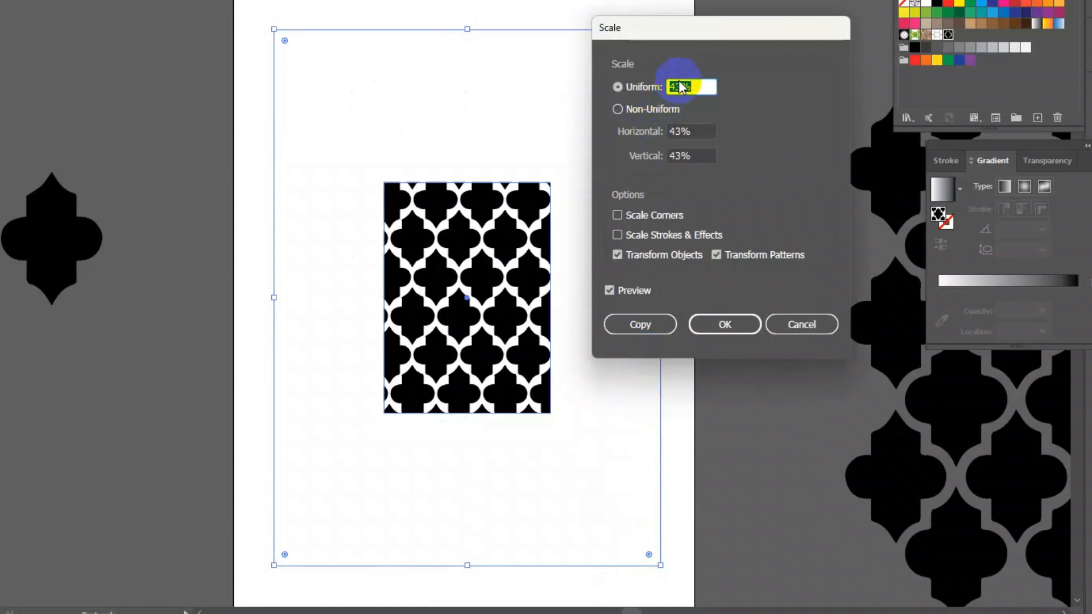
left_click(617, 254)
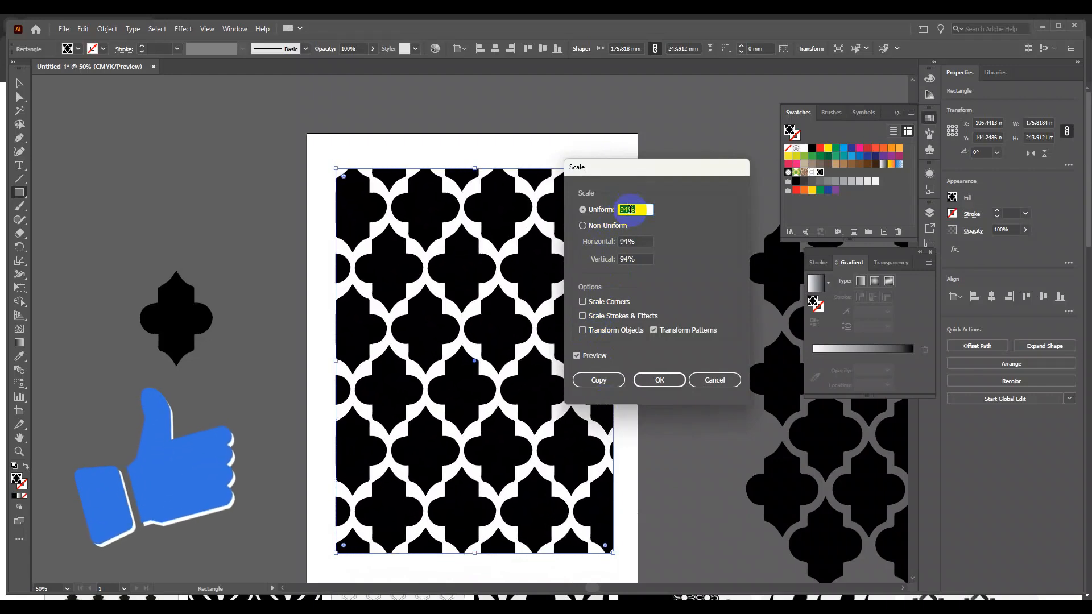
type("66%")
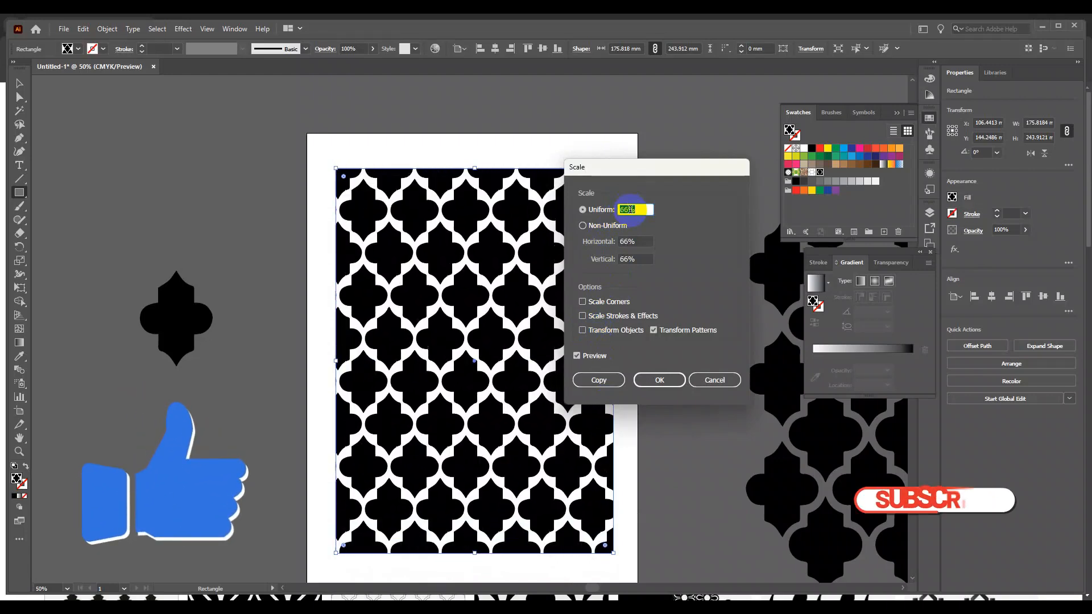